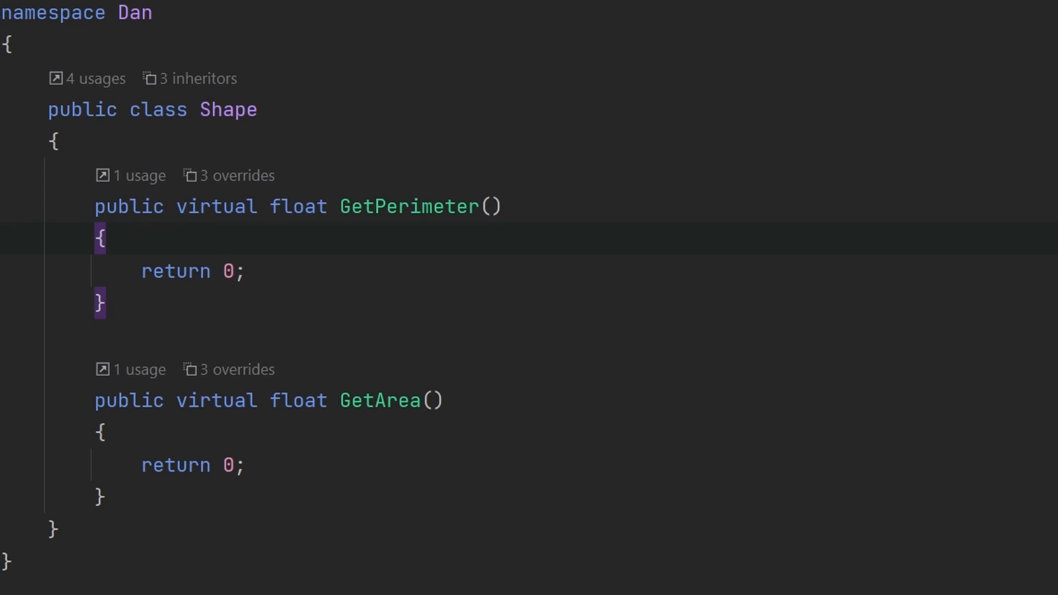
mouse_move(423, 500)
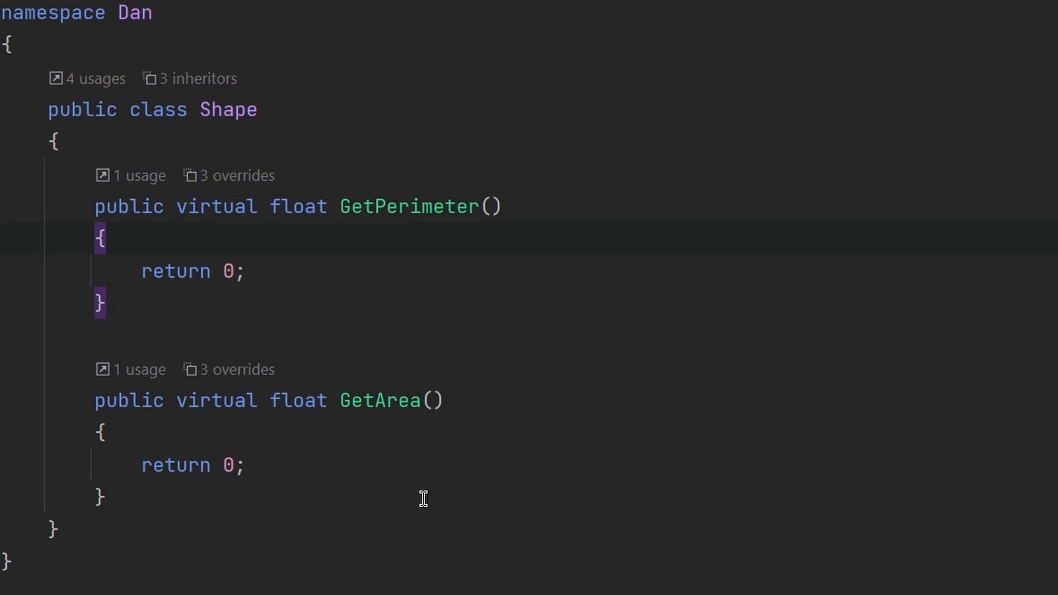
mouse_move(200, 257)
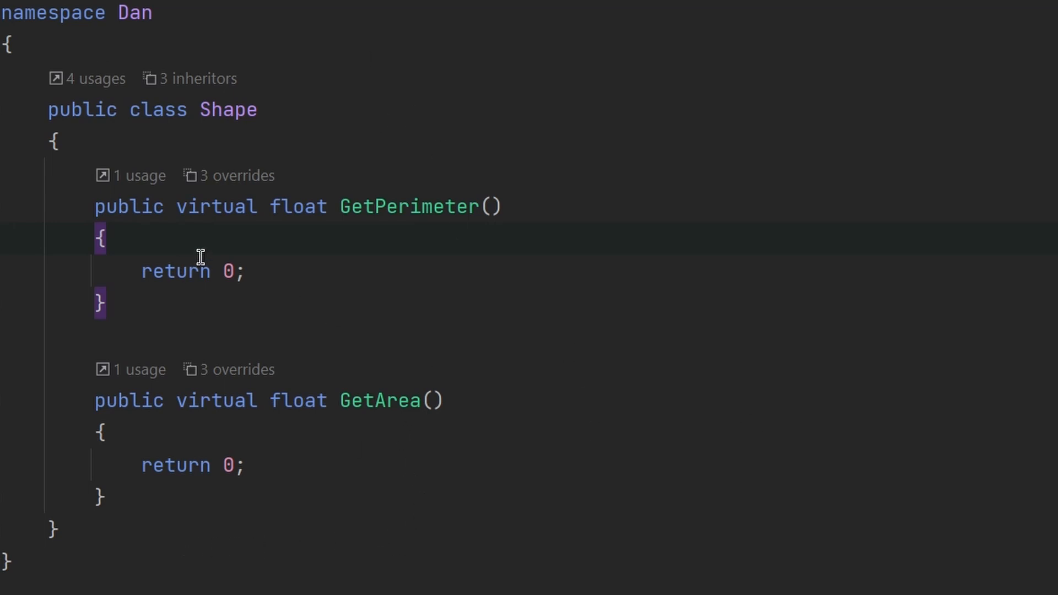
mouse_move(349, 288)
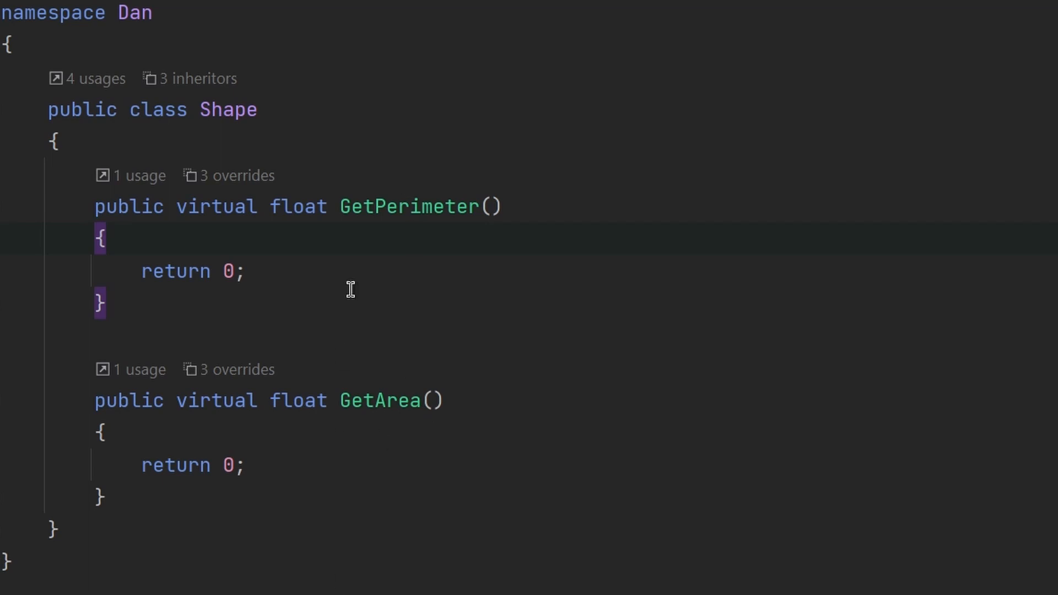
mouse_move(340, 217)
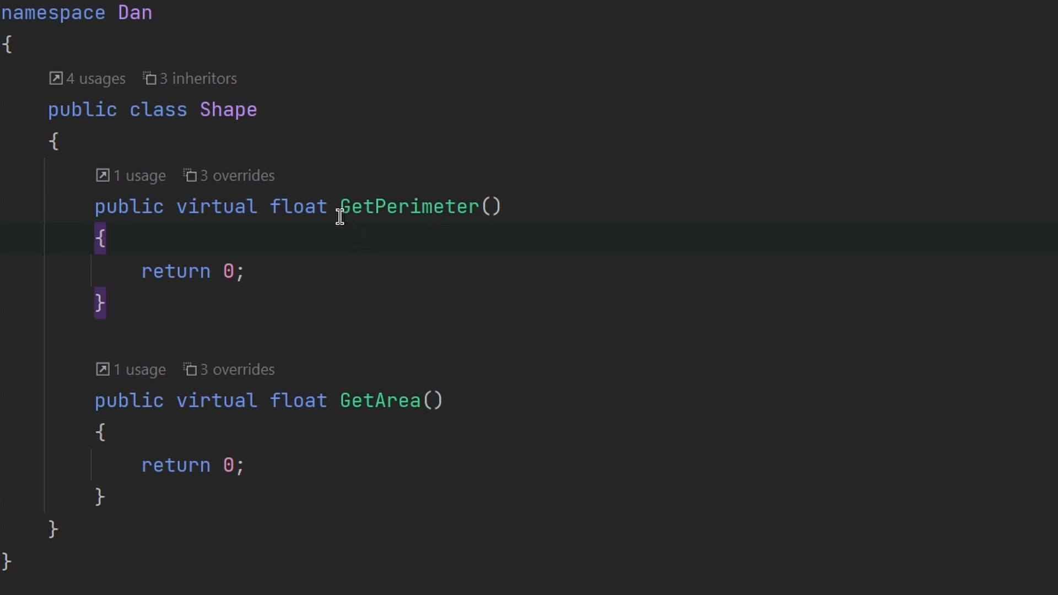
mouse_move(328, 409)
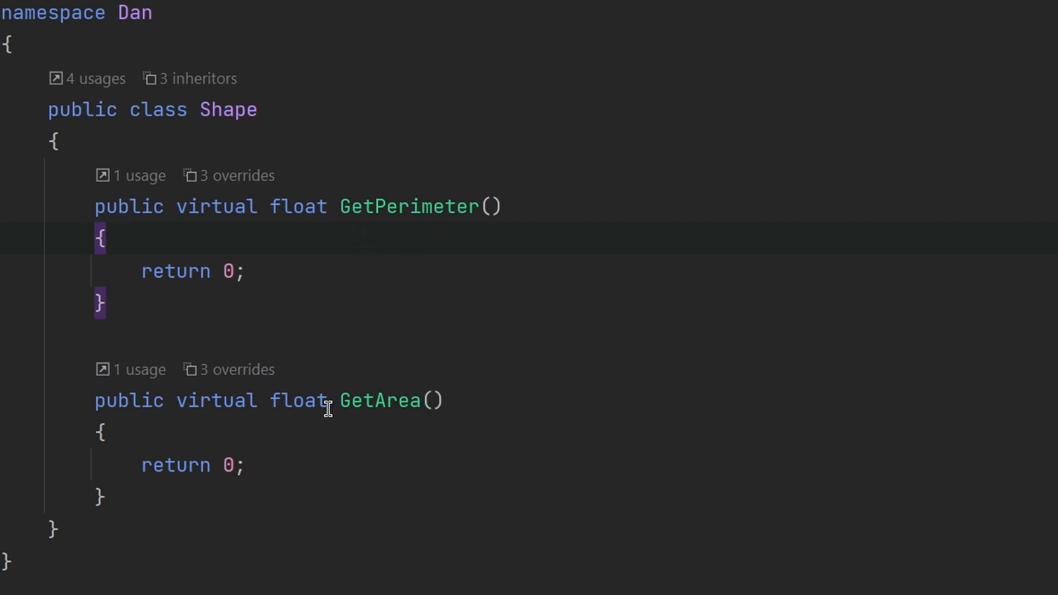
mouse_move(297, 228)
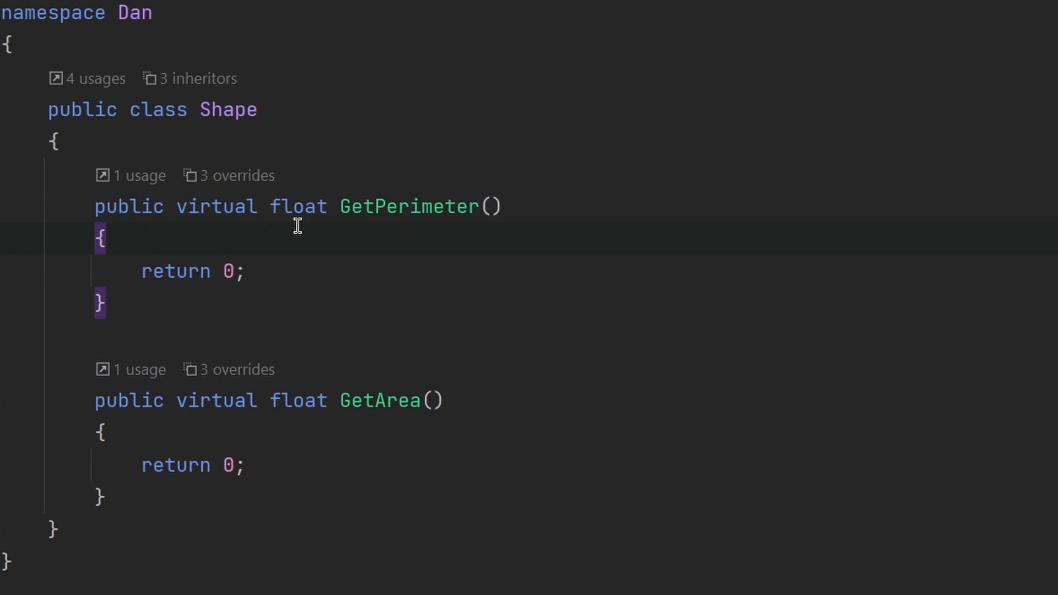
mouse_move(517, 550)
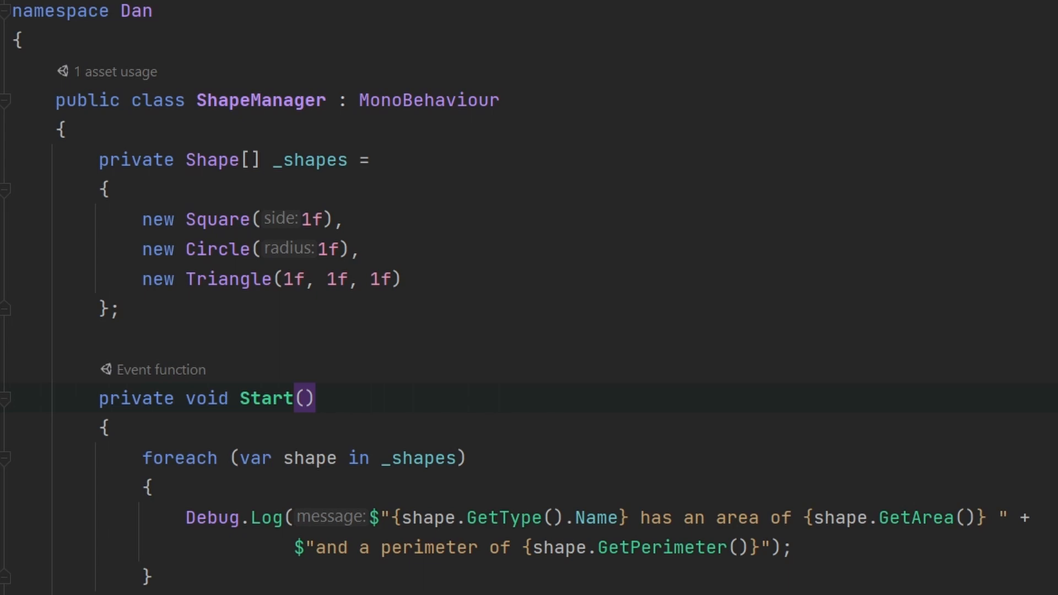
mouse_move(292, 178)
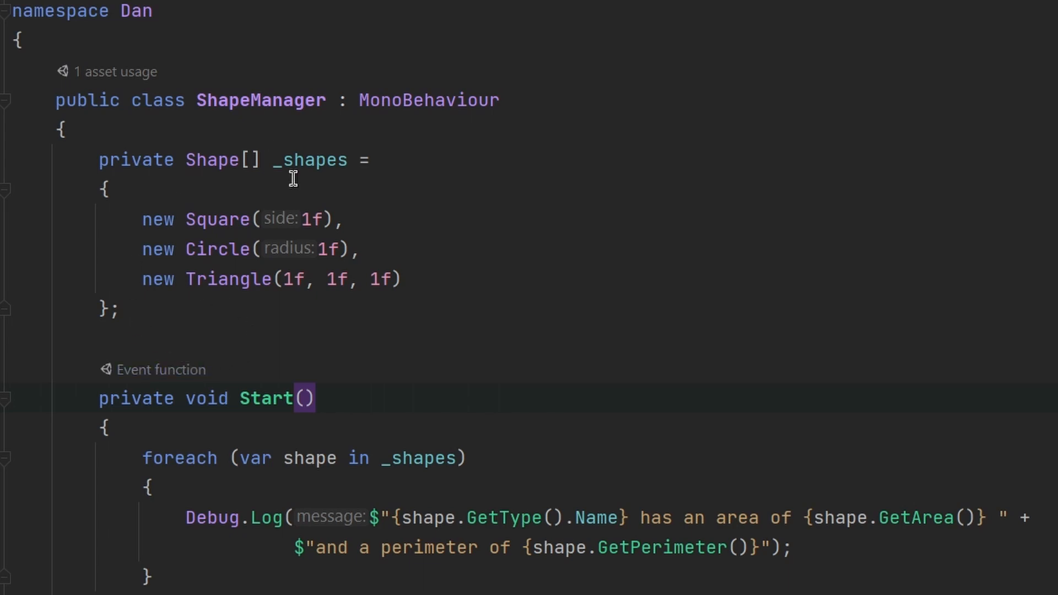
mouse_move(220, 161)
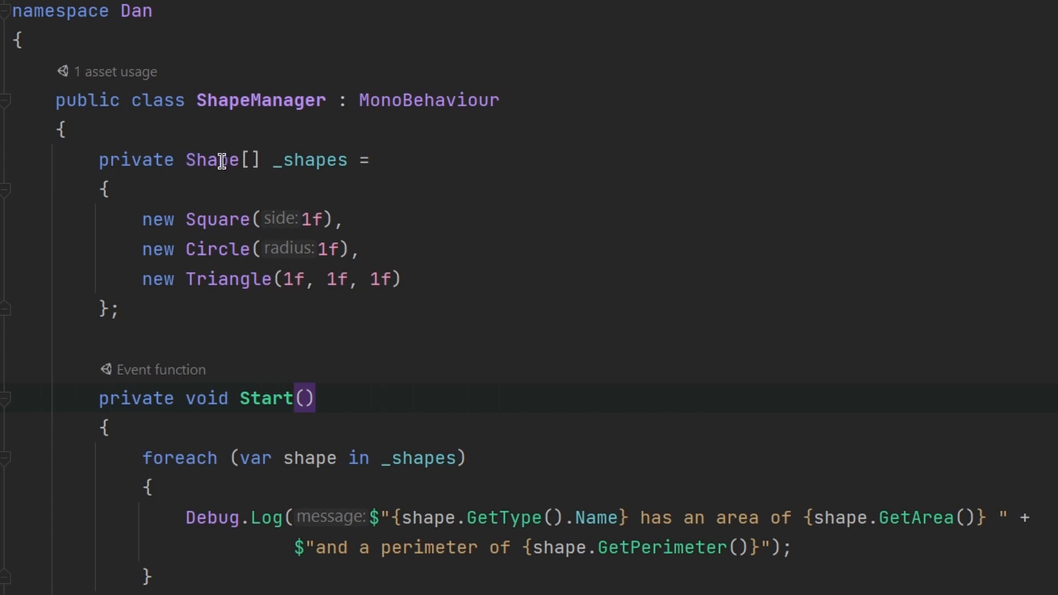
mouse_move(142, 219)
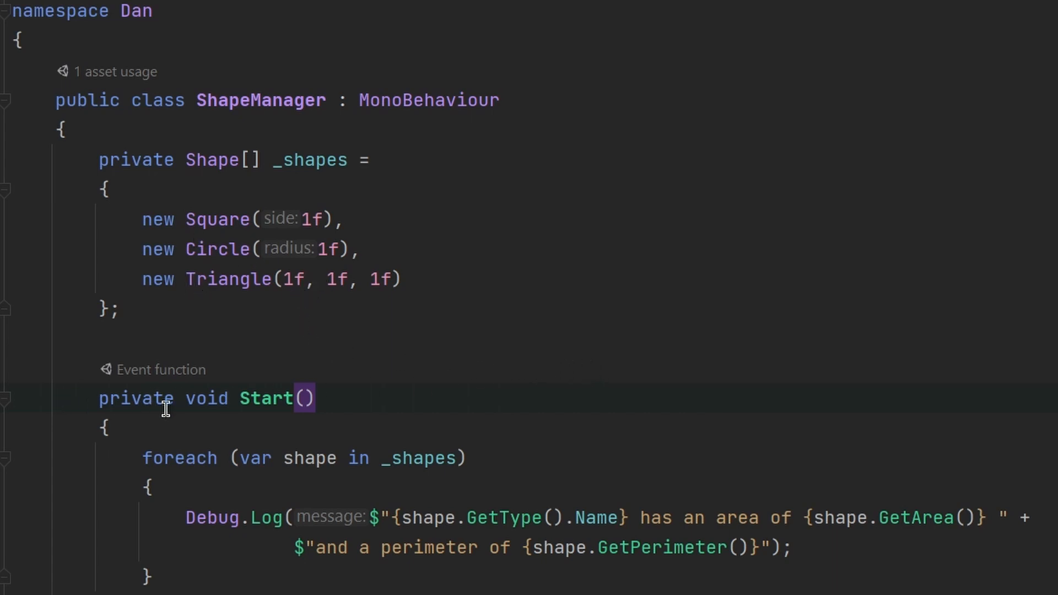
mouse_move(176, 442)
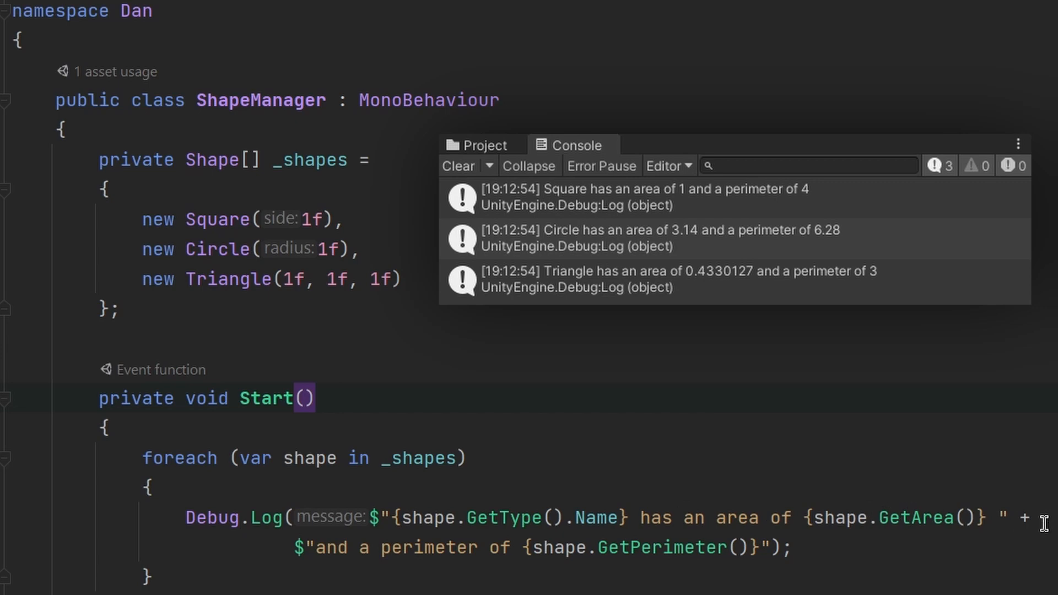
mouse_move(903, 313)
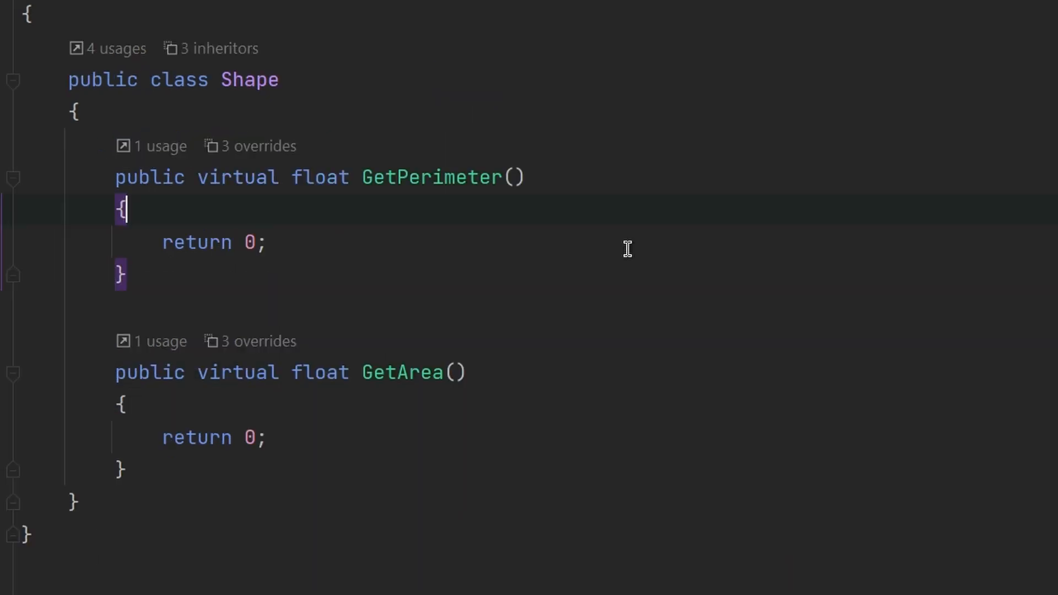
mouse_move(697, 256)
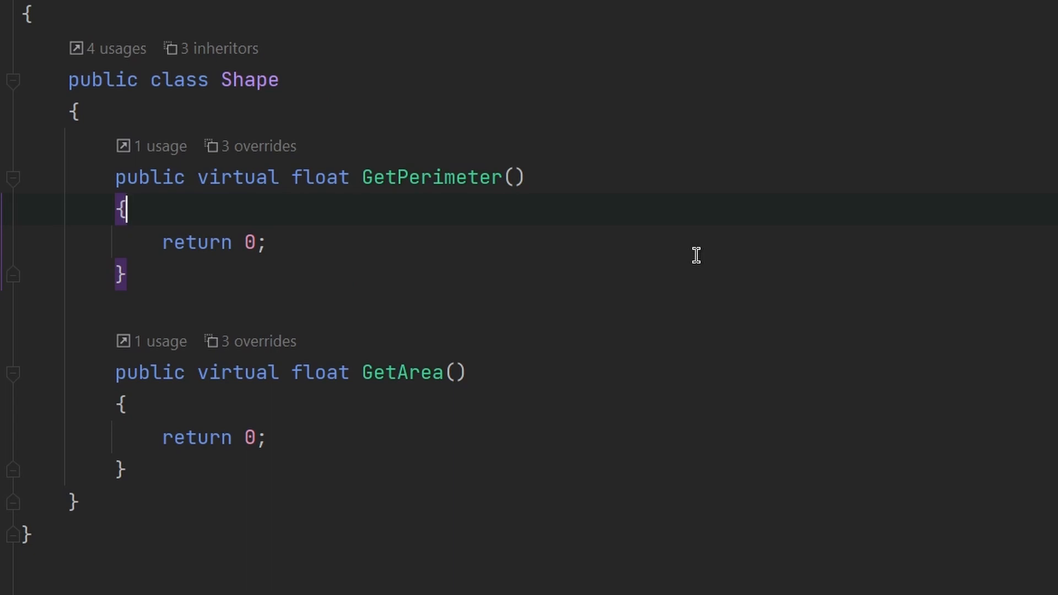
mouse_move(358, 354)
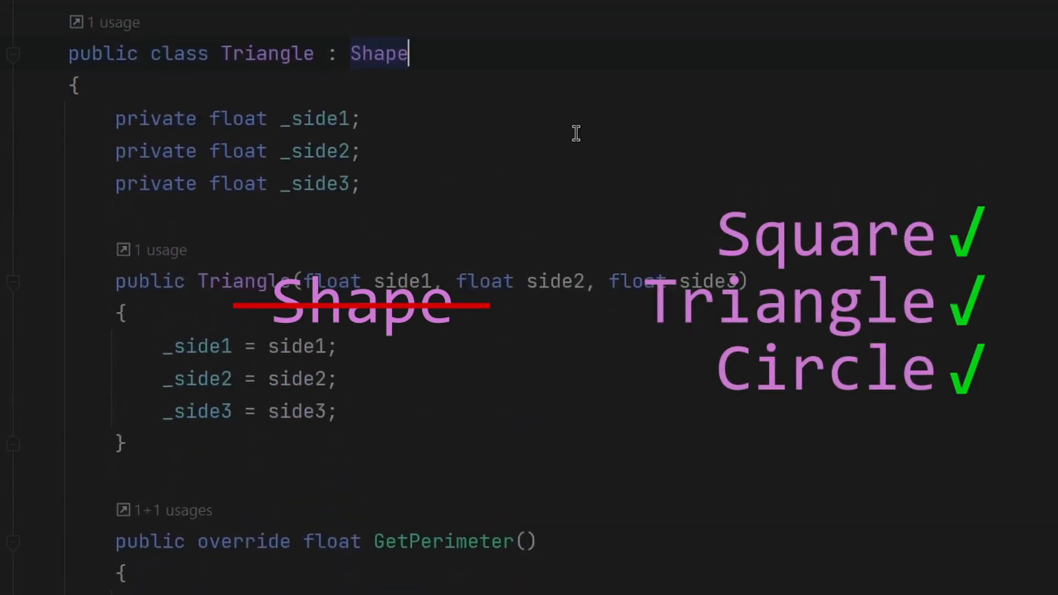
scroll(down, 3)
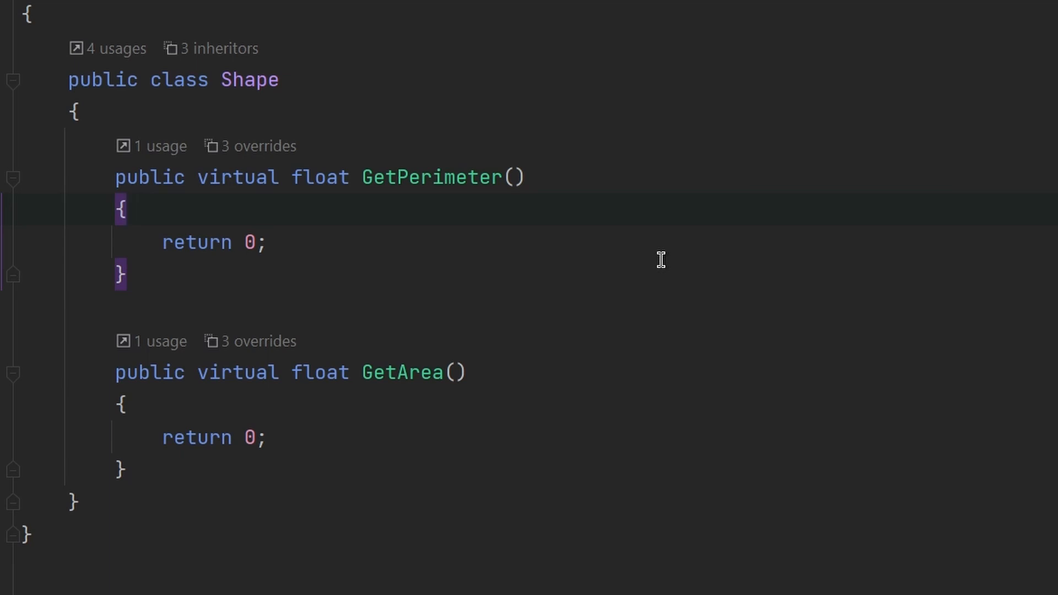
Declare Shape abstract, then add 'var s = new Shape();' in ShapeManager's Start to trigger the error
text(abstract)
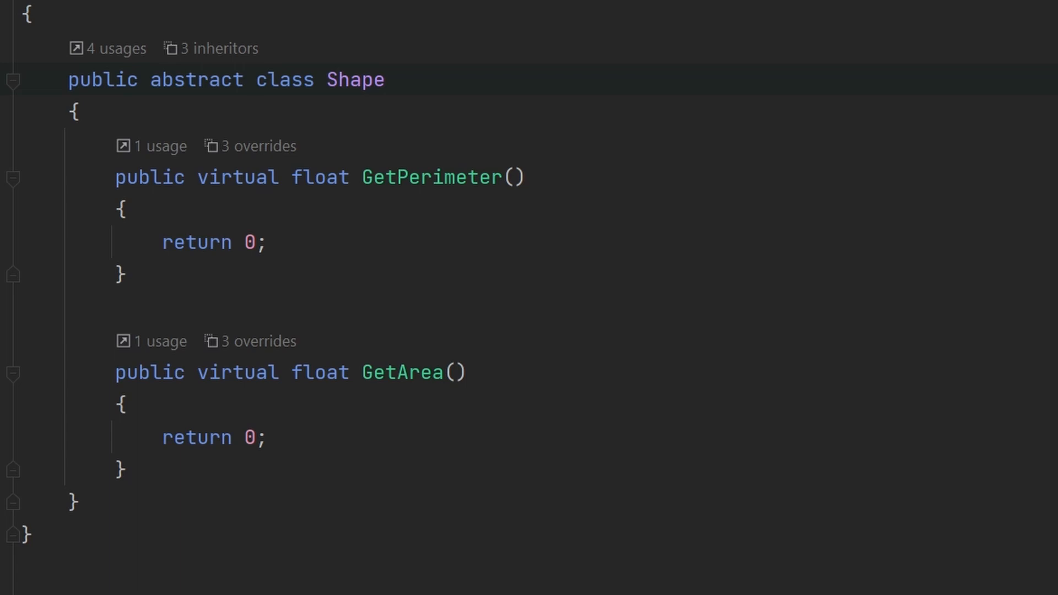
click(253, 79)
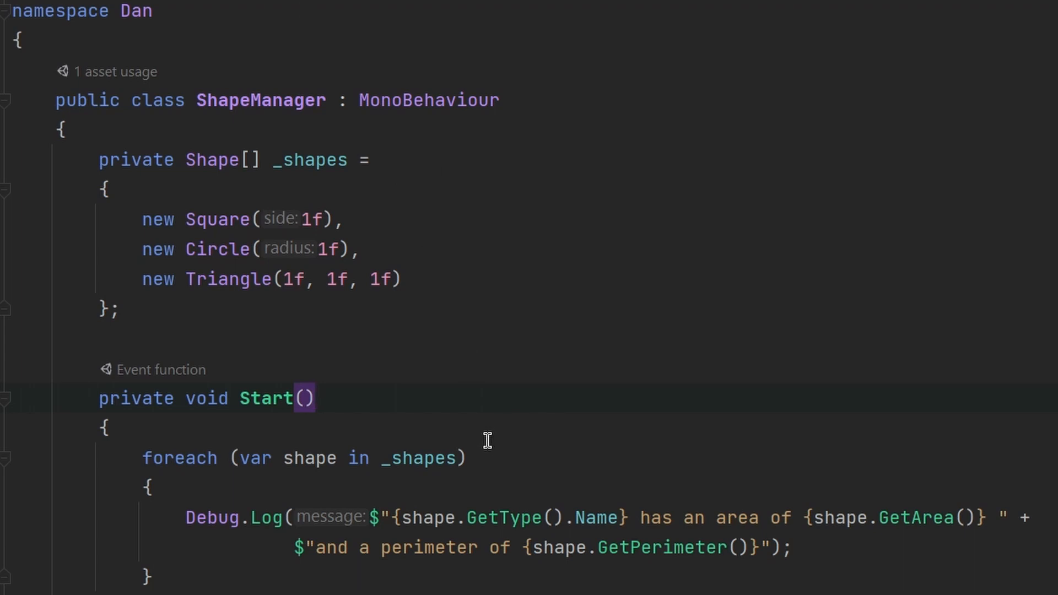
text(var)
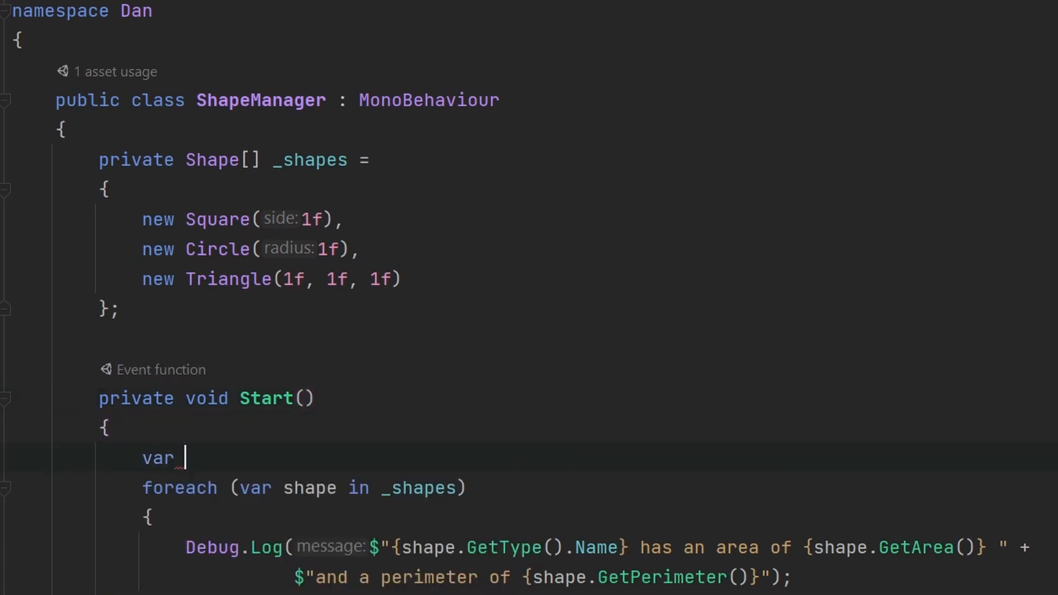
text(s = new Shape();)
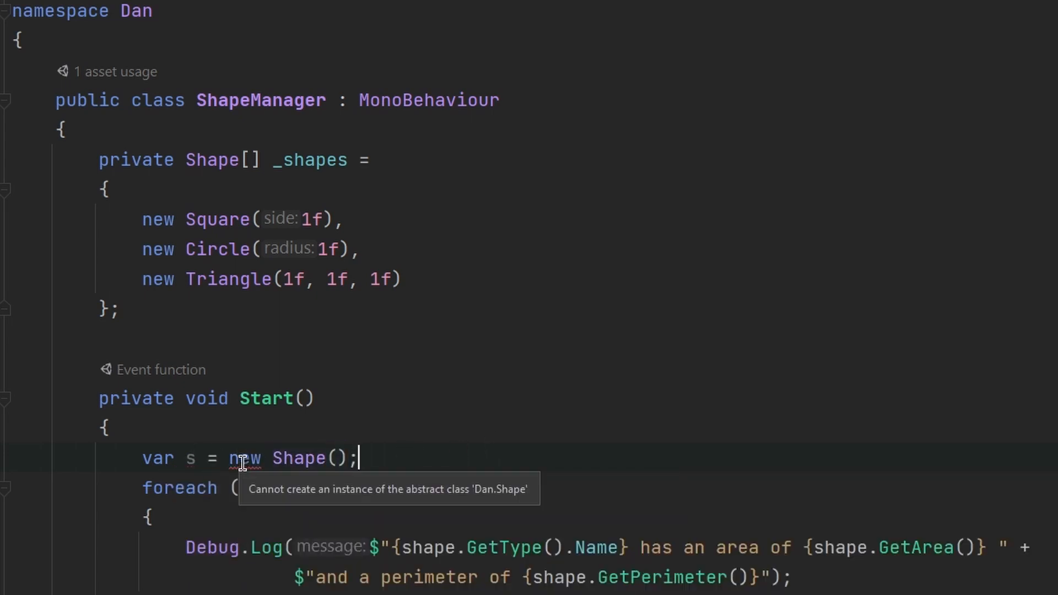
mouse_move(405, 506)
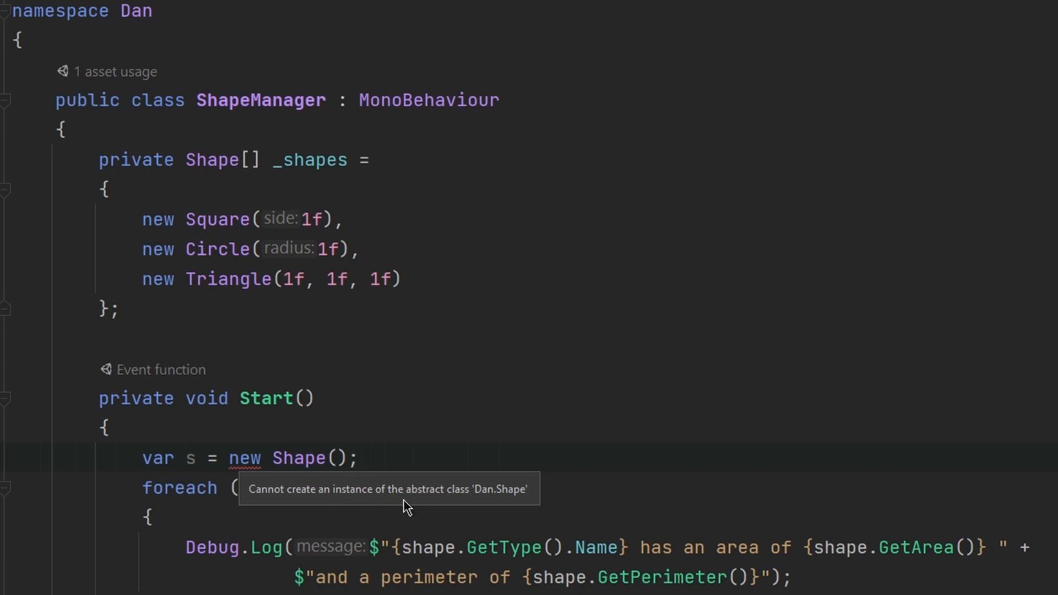
mouse_move(521, 509)
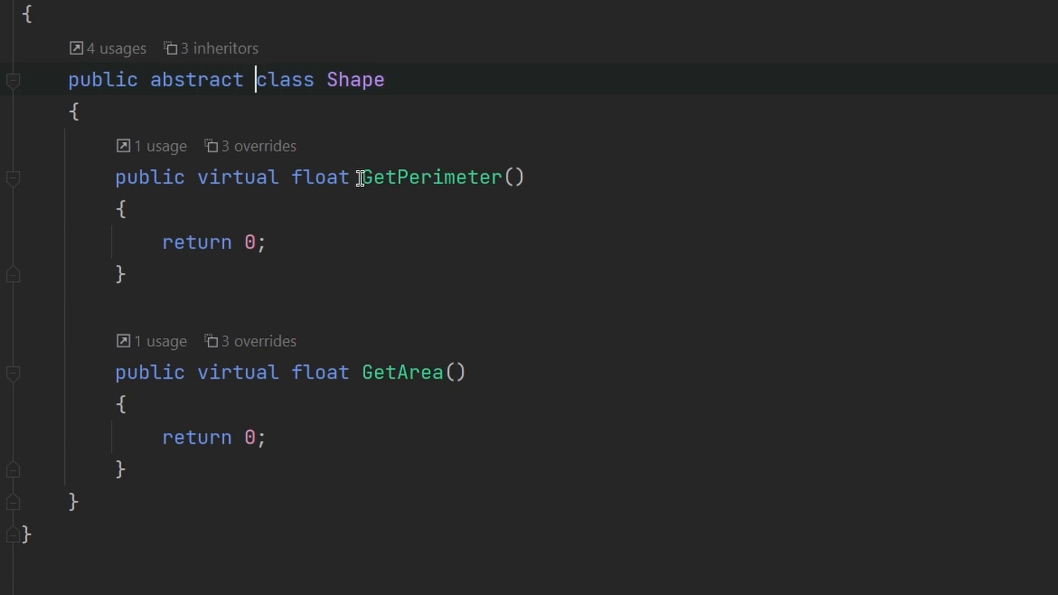
mouse_move(444, 211)
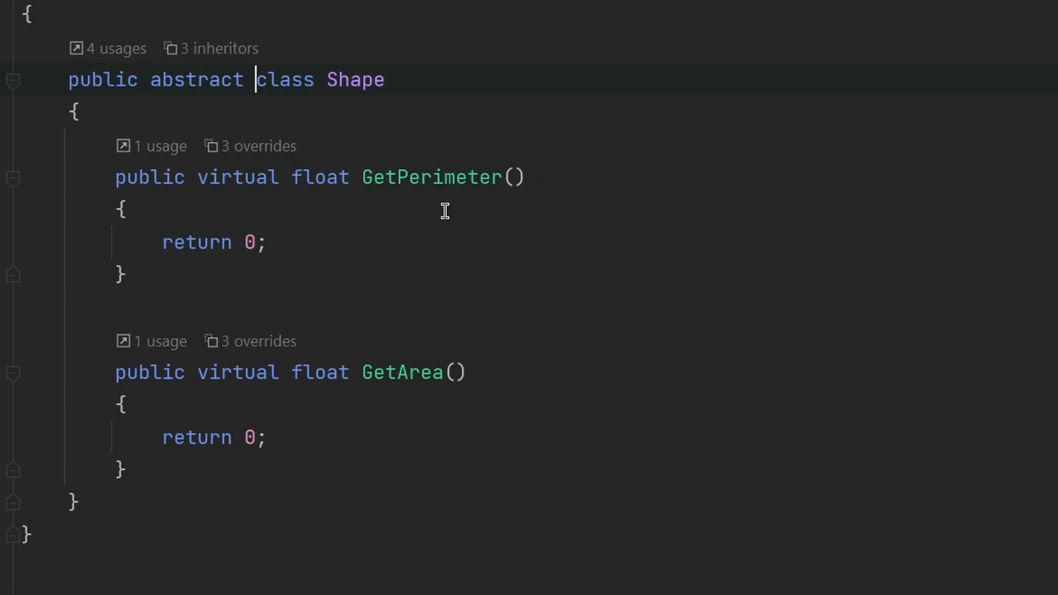
mouse_move(428, 276)
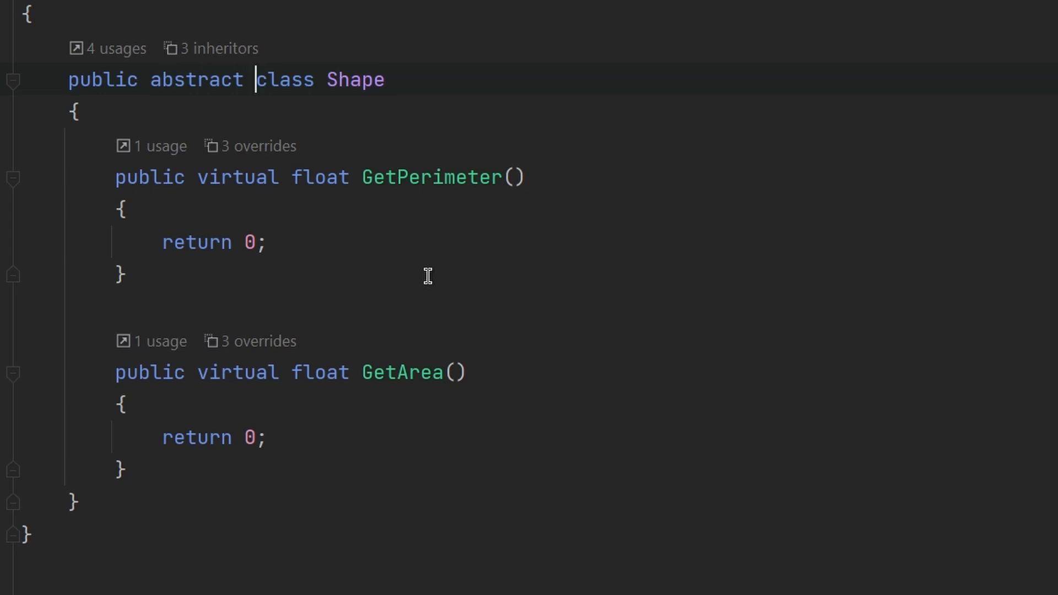
mouse_move(262, 251)
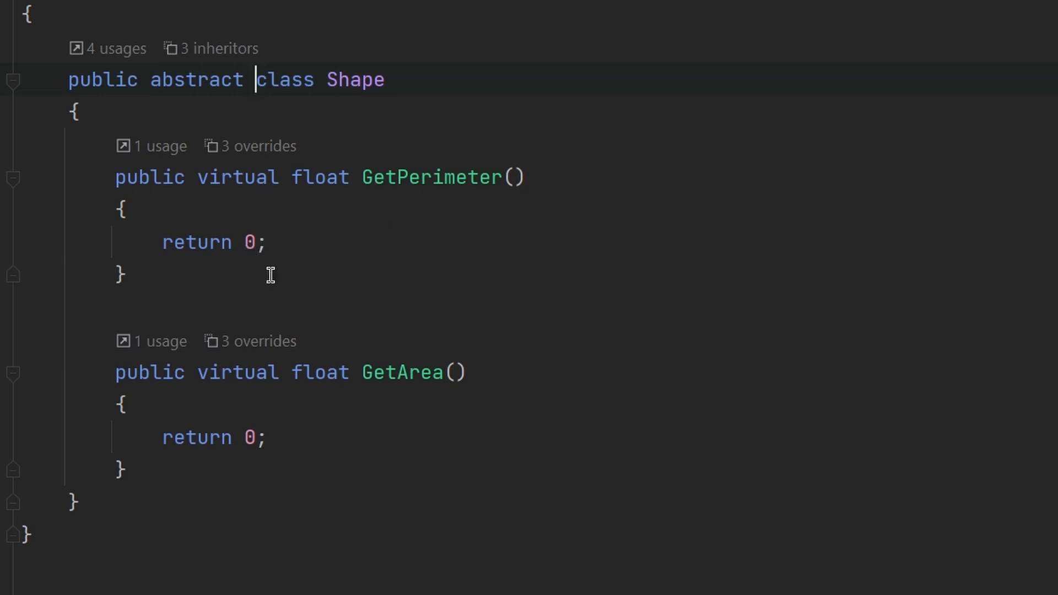
mouse_move(491, 255)
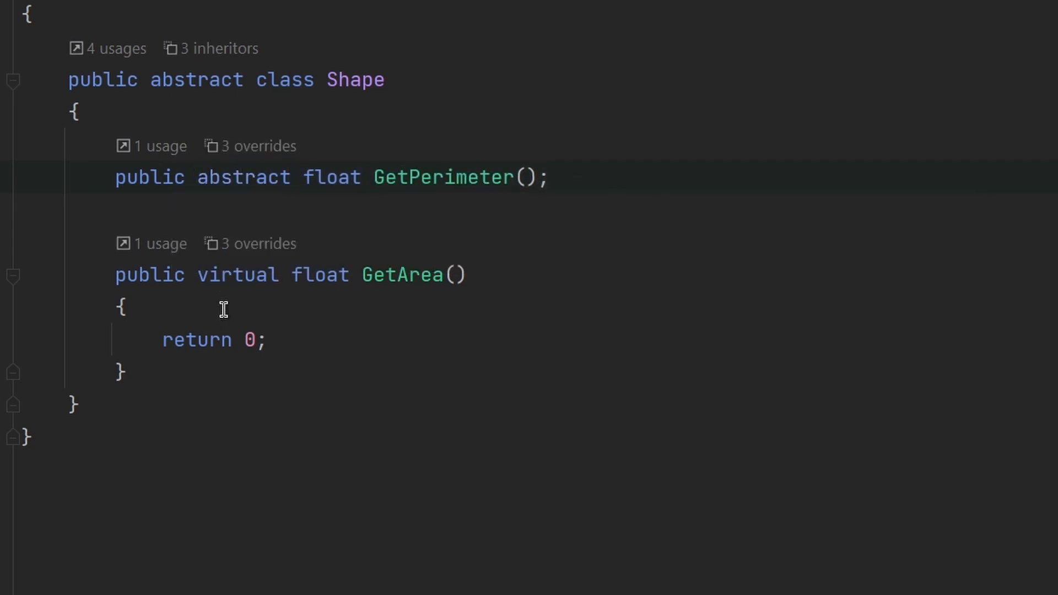
mouse_move(241, 330)
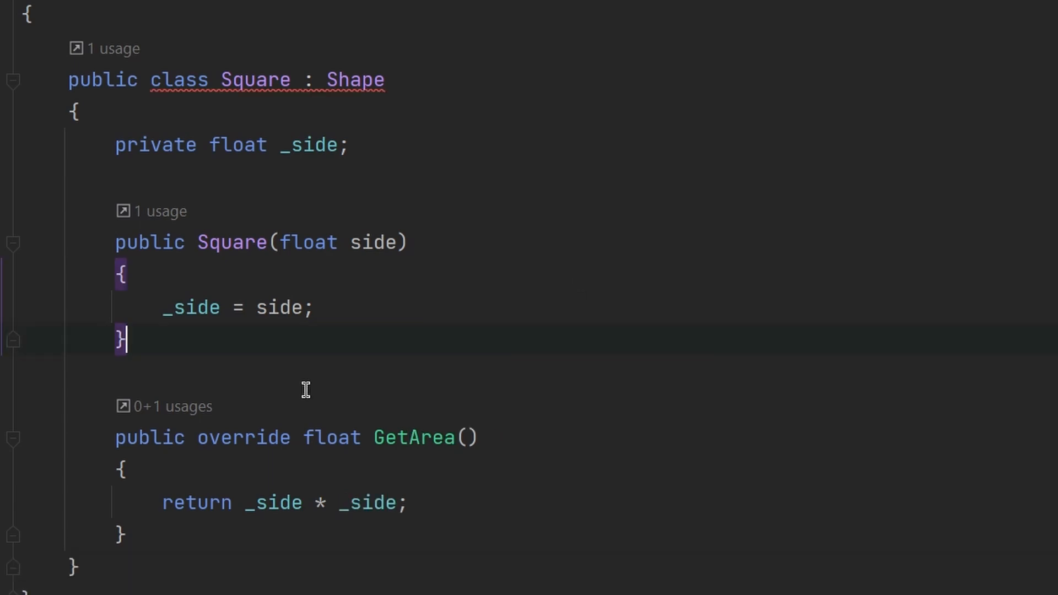
mouse_move(361, 87)
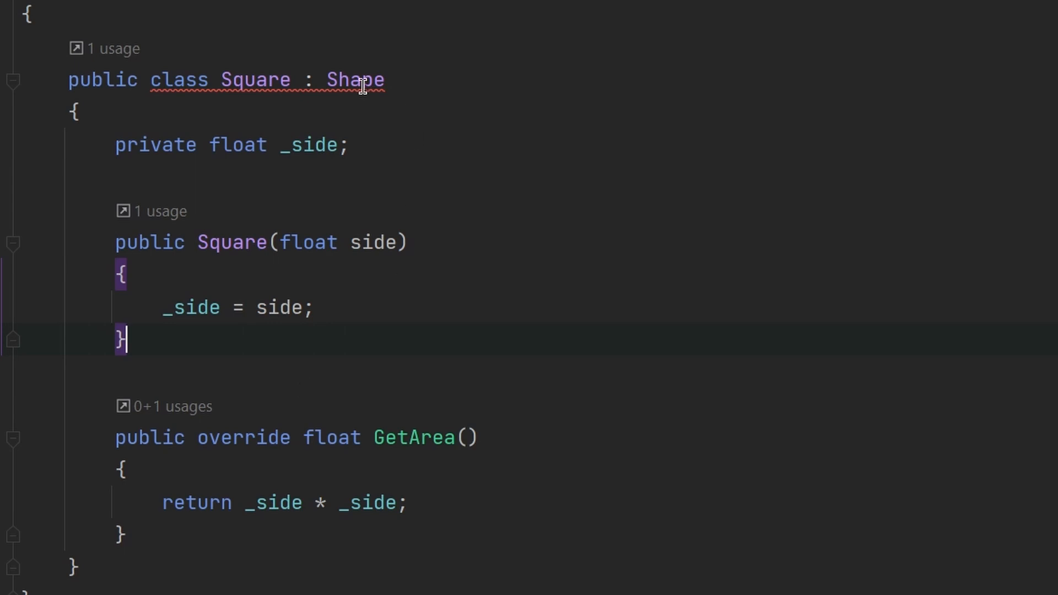
mouse_move(361, 79)
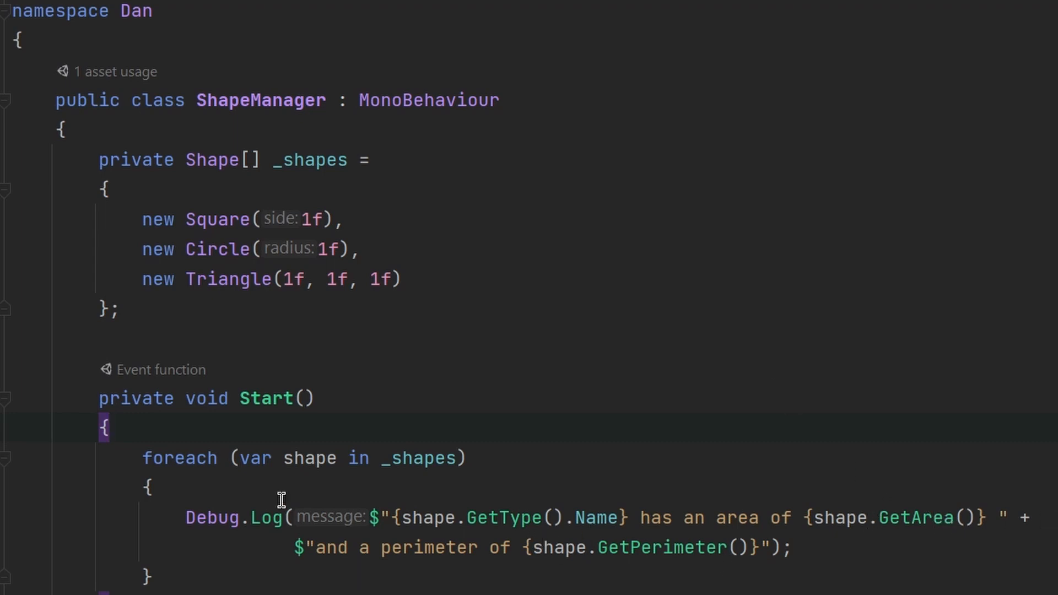
mouse_move(448, 426)
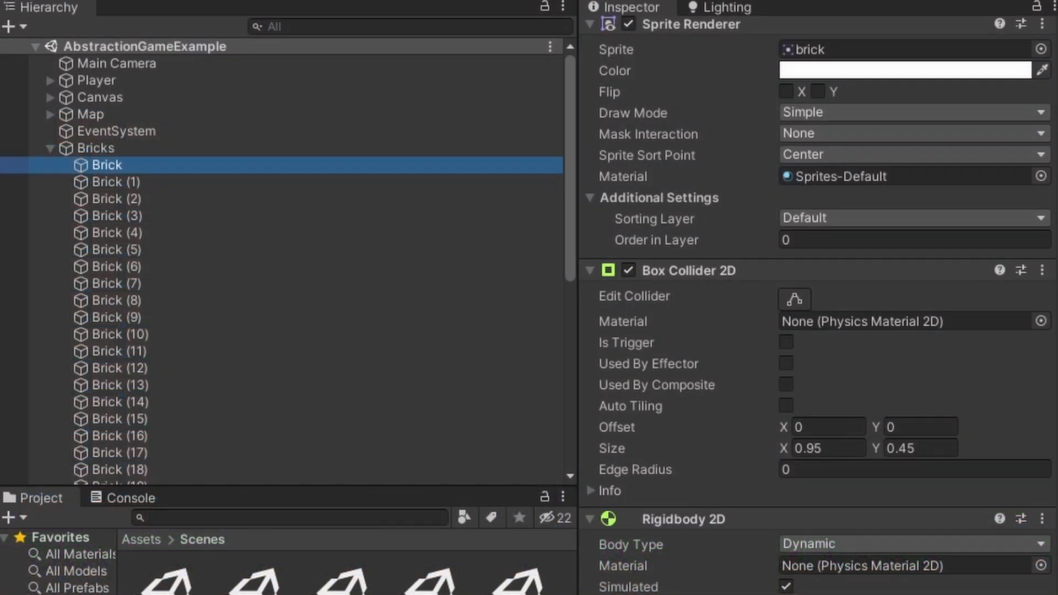
Scroll through the Brick object's Inspector components to reach the Brick script
scroll(down, 3)
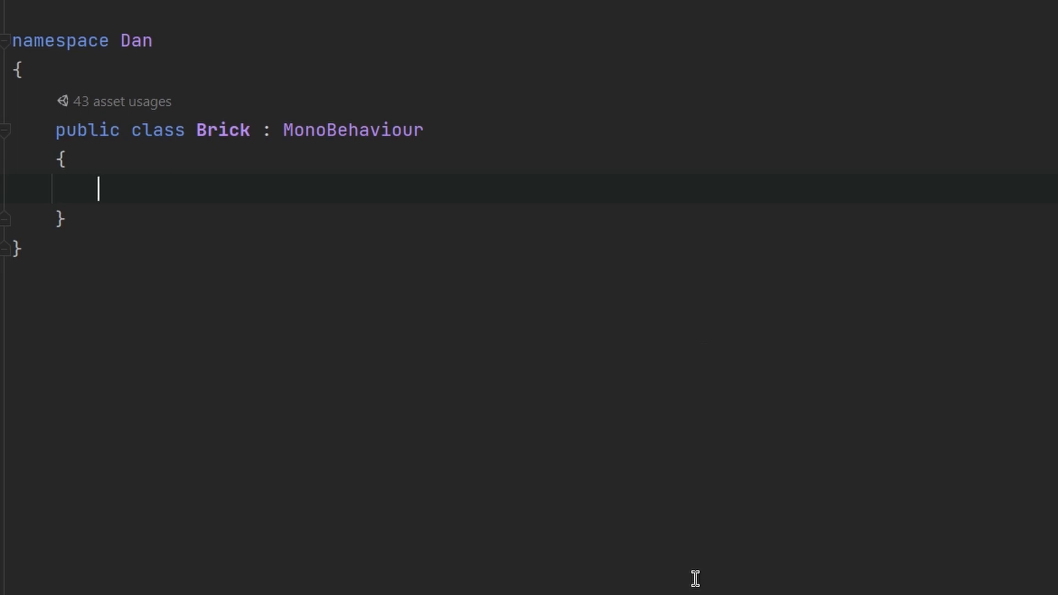
Add TakeDamage(int damage) to Brick, subtracting damage from _strength and destroying at zero
scroll(down, 3)
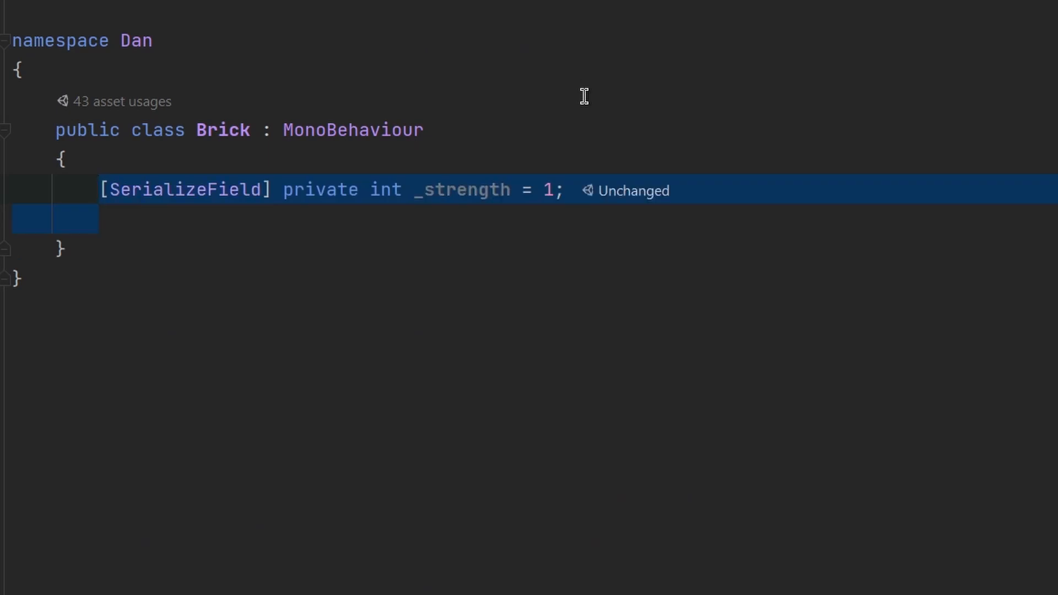
click(104, 190)
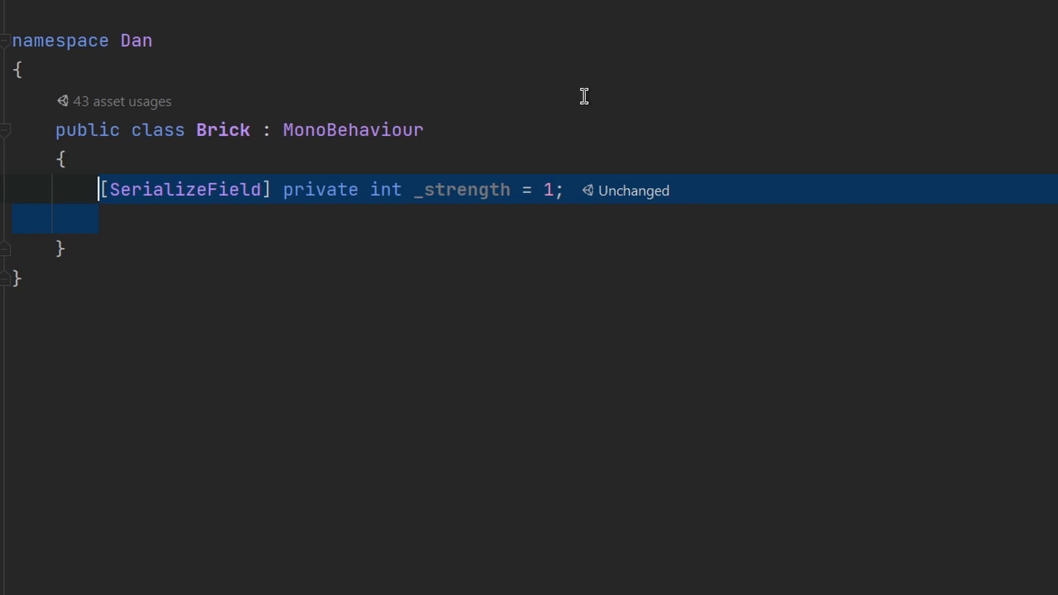
key(enter)
text(public void TakeDamage(int damage)
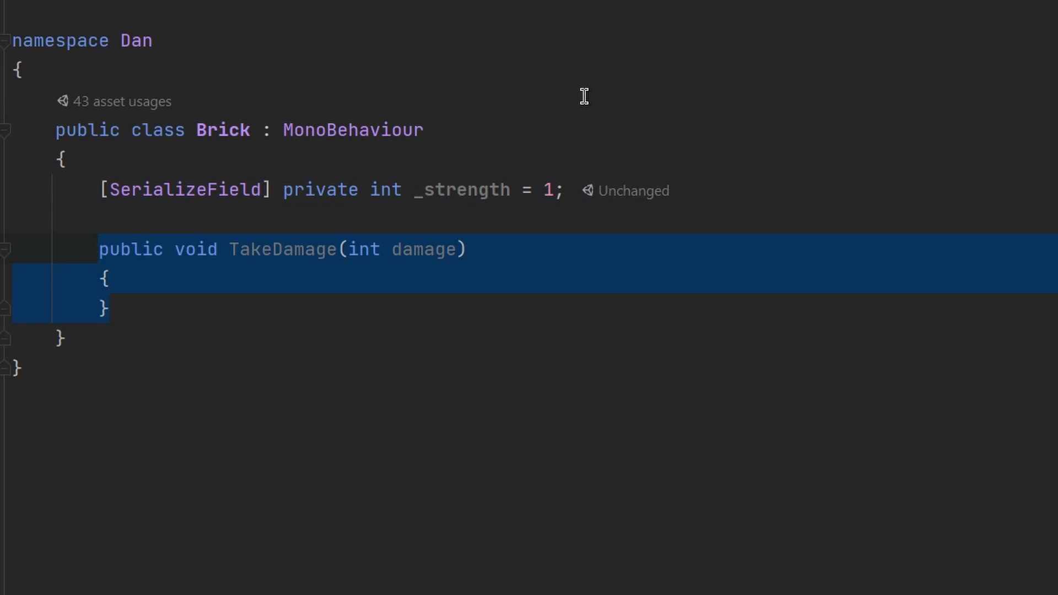
text(_strength -= damage;)
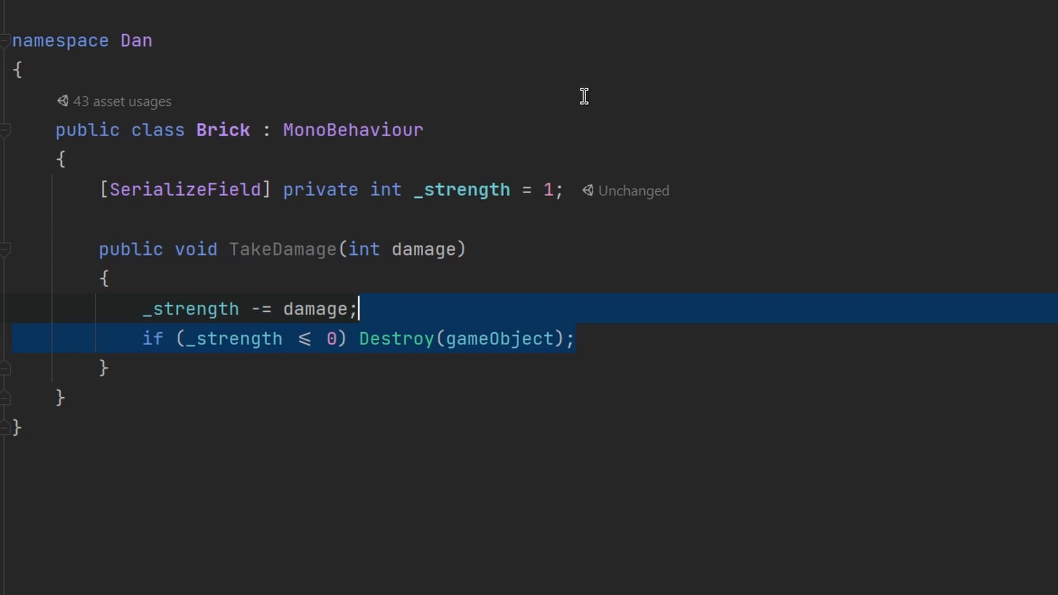
double_click(352, 130)
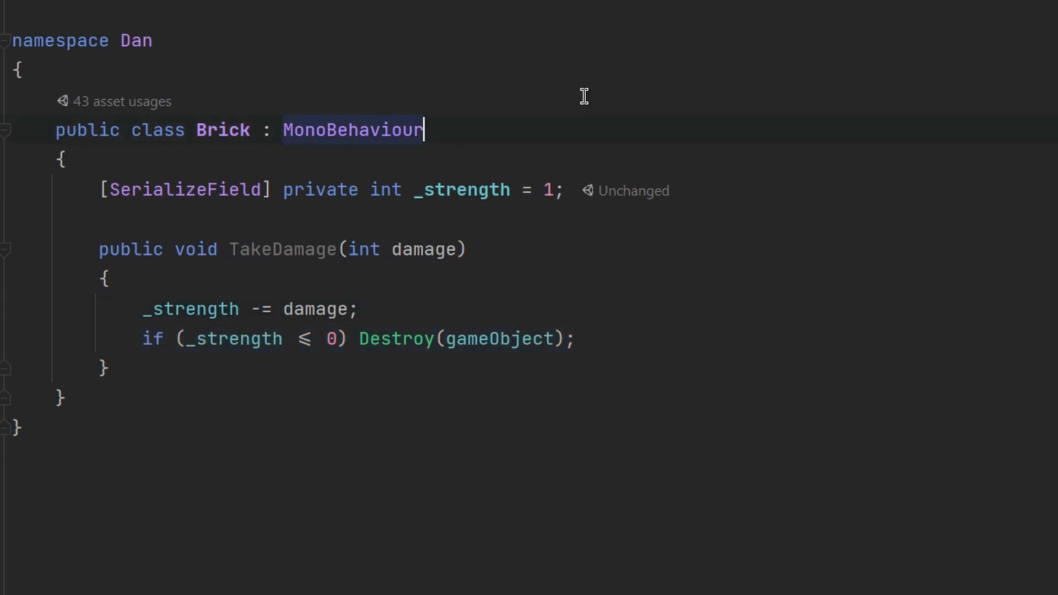
scroll(down, 3)
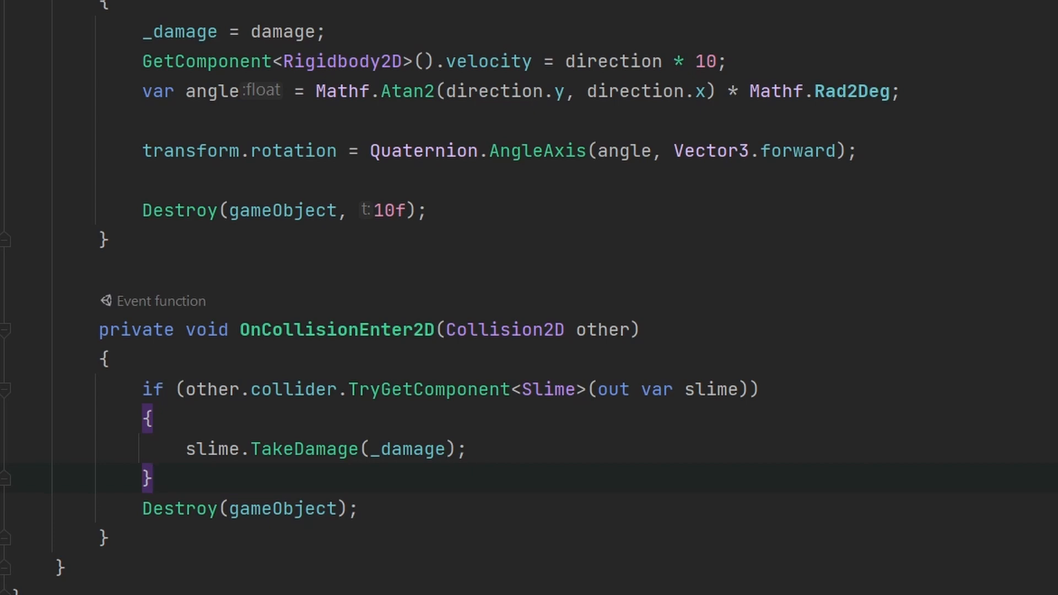
mouse_move(339, 483)
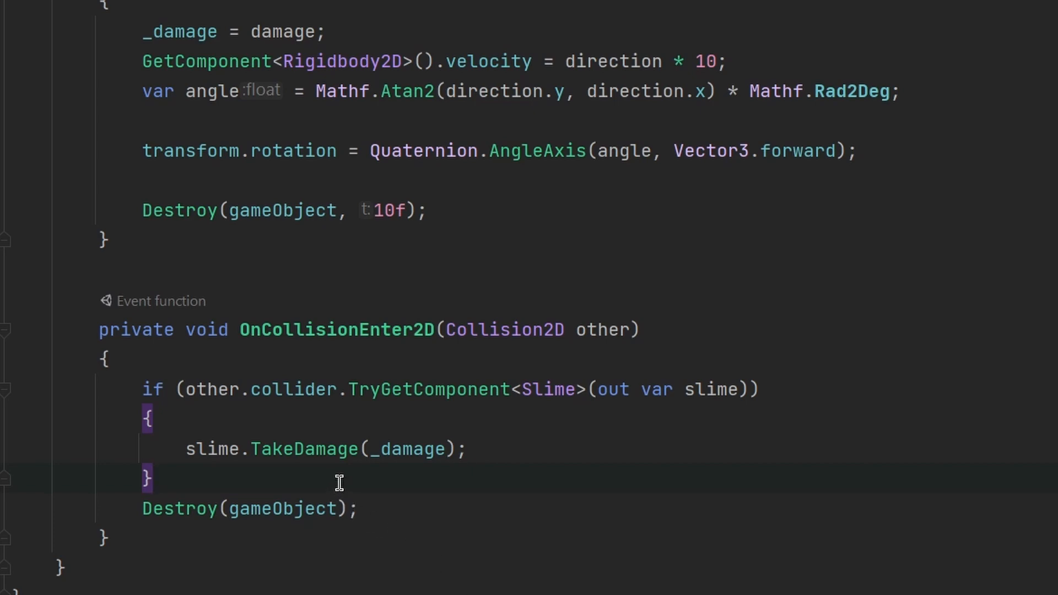
mouse_move(301, 430)
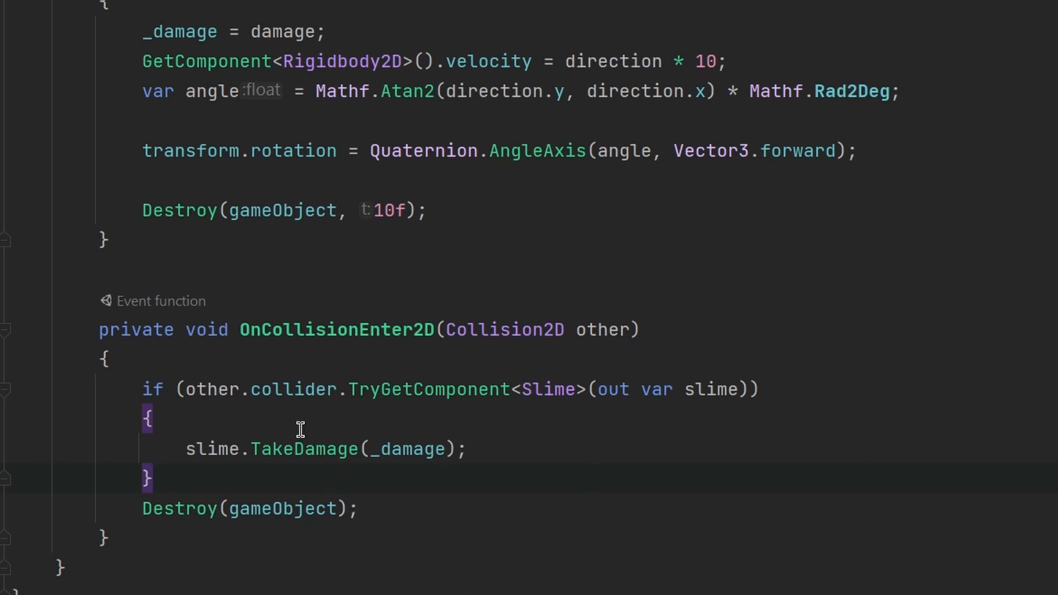
mouse_move(570, 393)
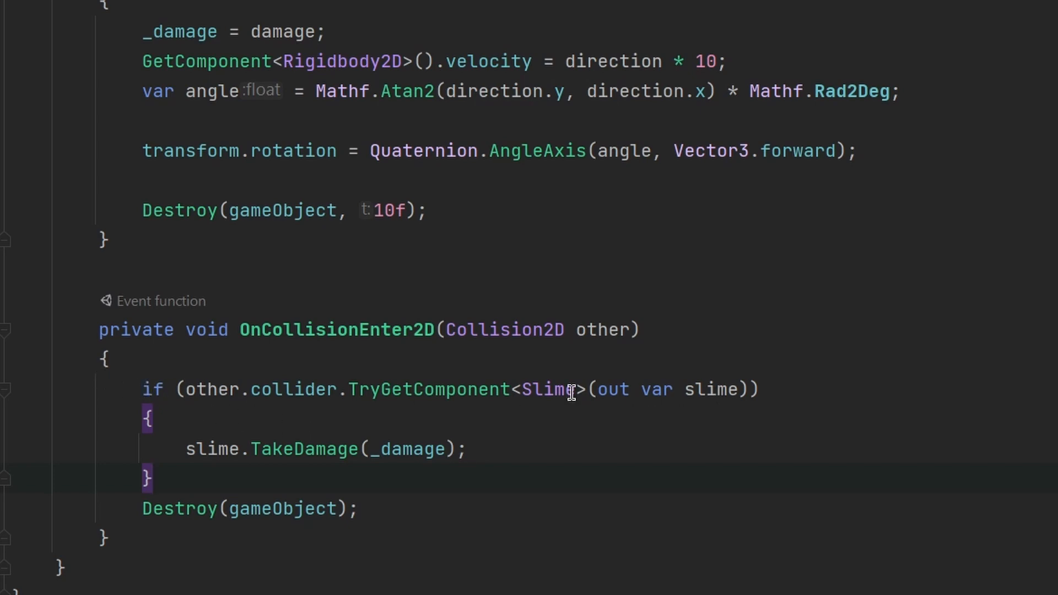
mouse_move(504, 540)
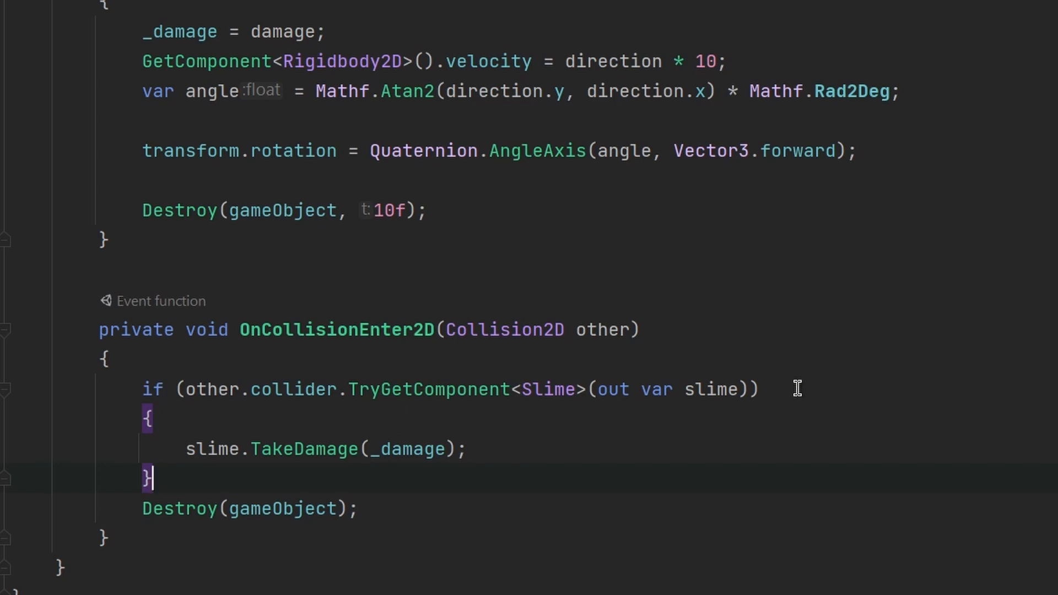
mouse_move(735, 454)
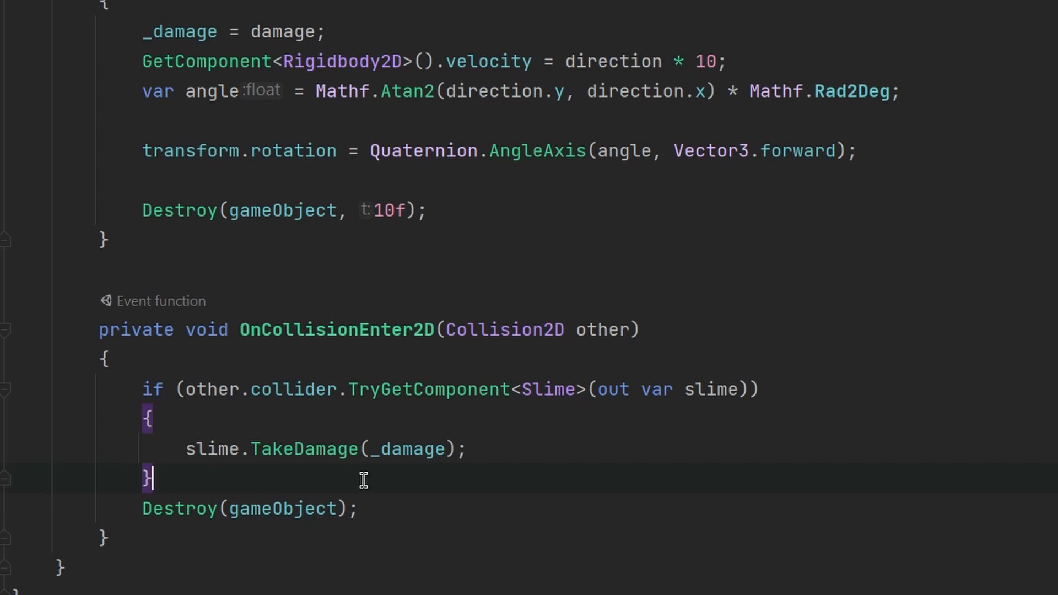
text(else if (other.collider.TryGetComponent<Brick>(out var brick)))
text(brick.TakeDamage(_damage);)
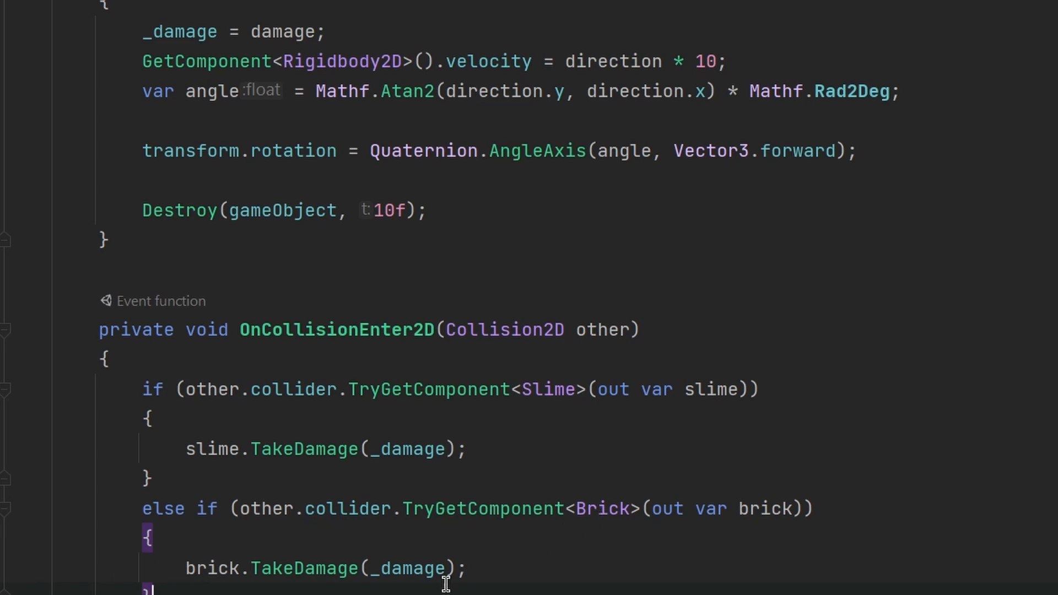
mouse_move(684, 578)
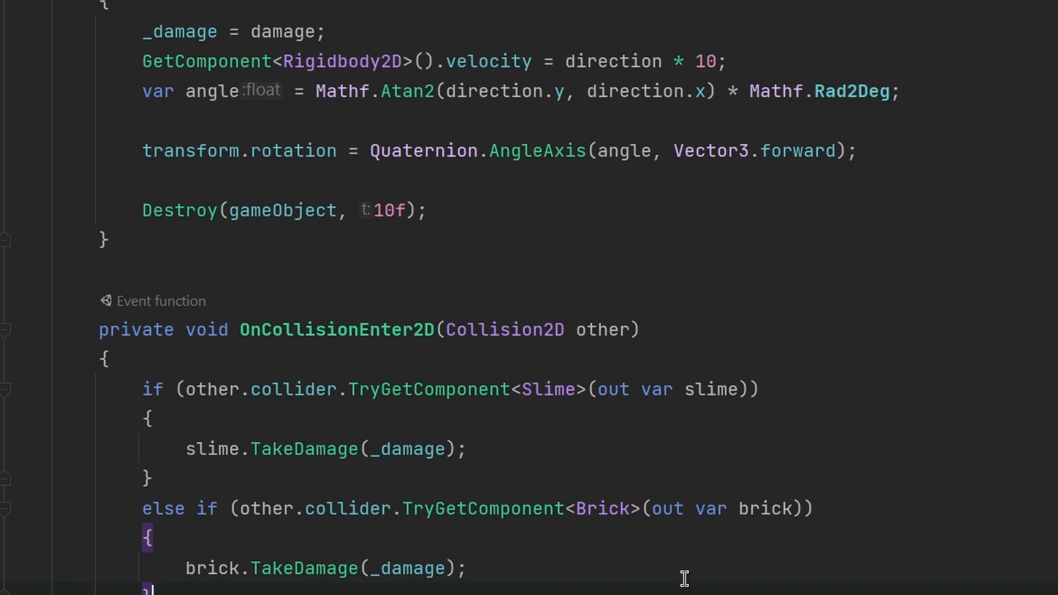
mouse_move(550, 48)
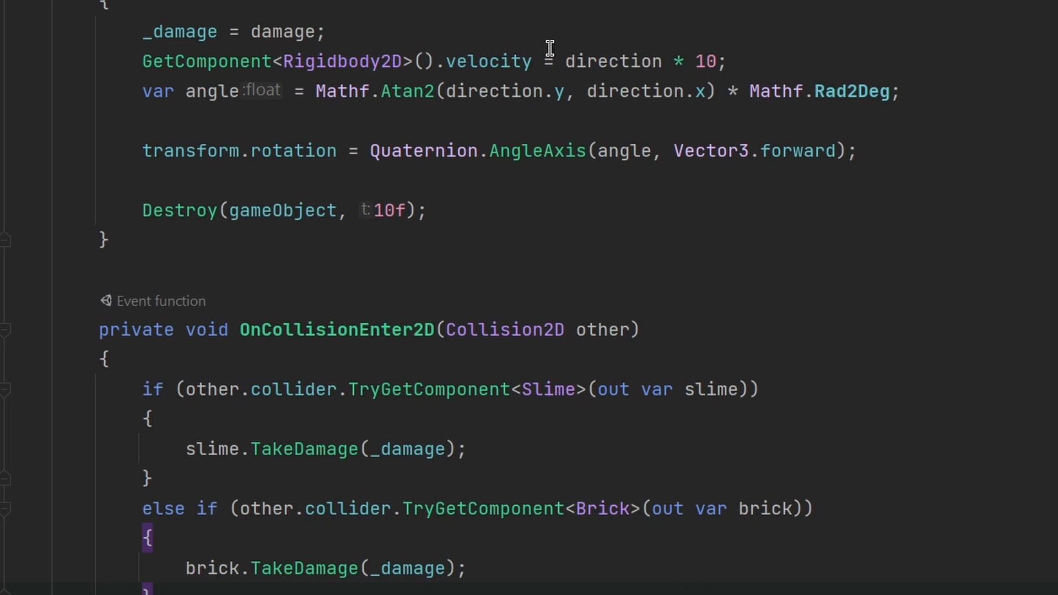
mouse_move(526, 214)
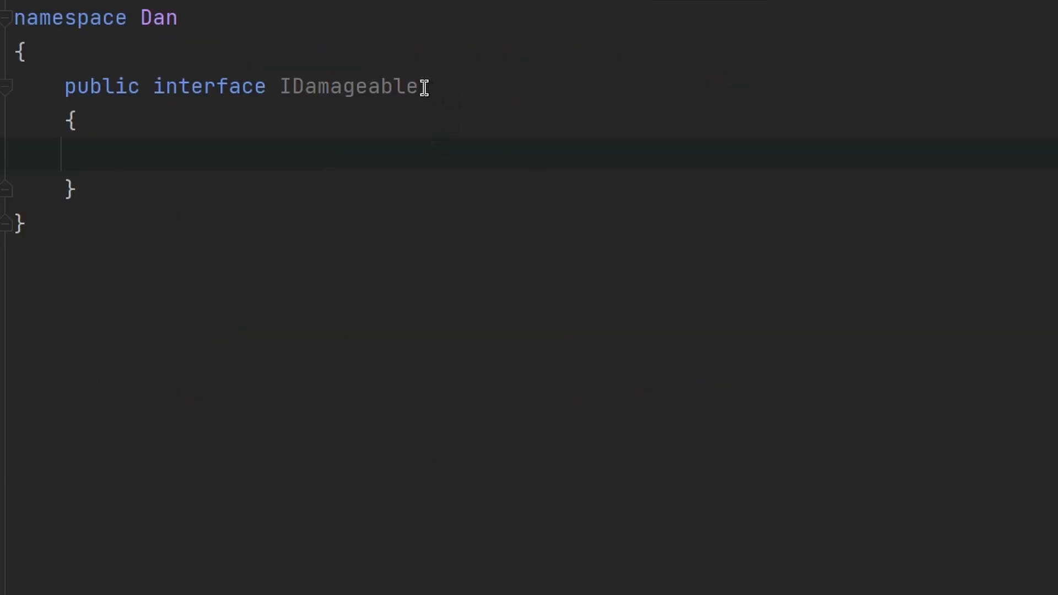
mouse_move(423, 113)
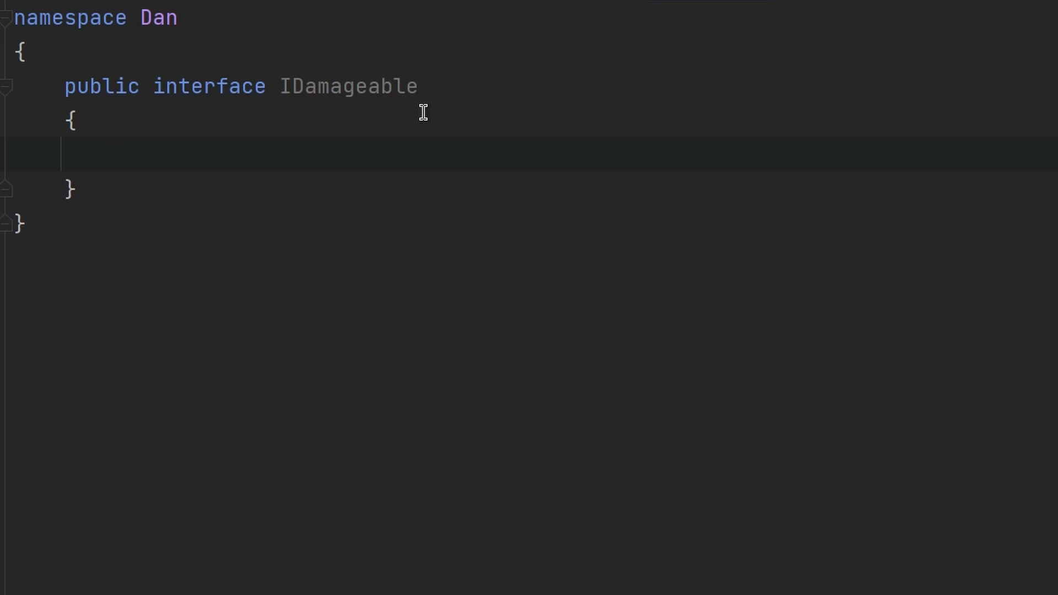
Type 'void TakeDamage(int damage);' inside the empty IDamageable interface body
click(114, 155)
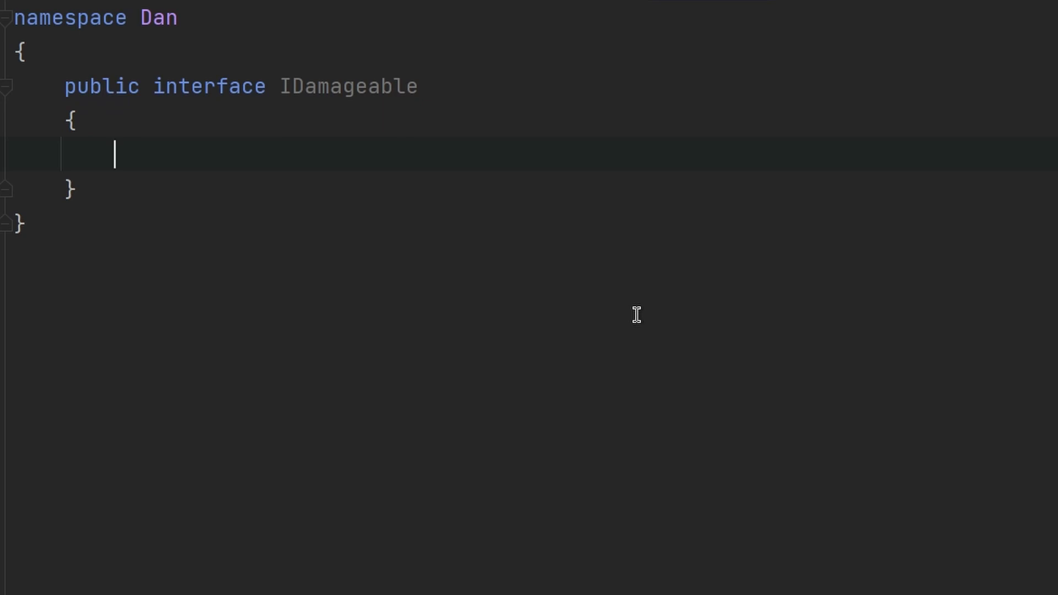
mouse_move(510, 6)
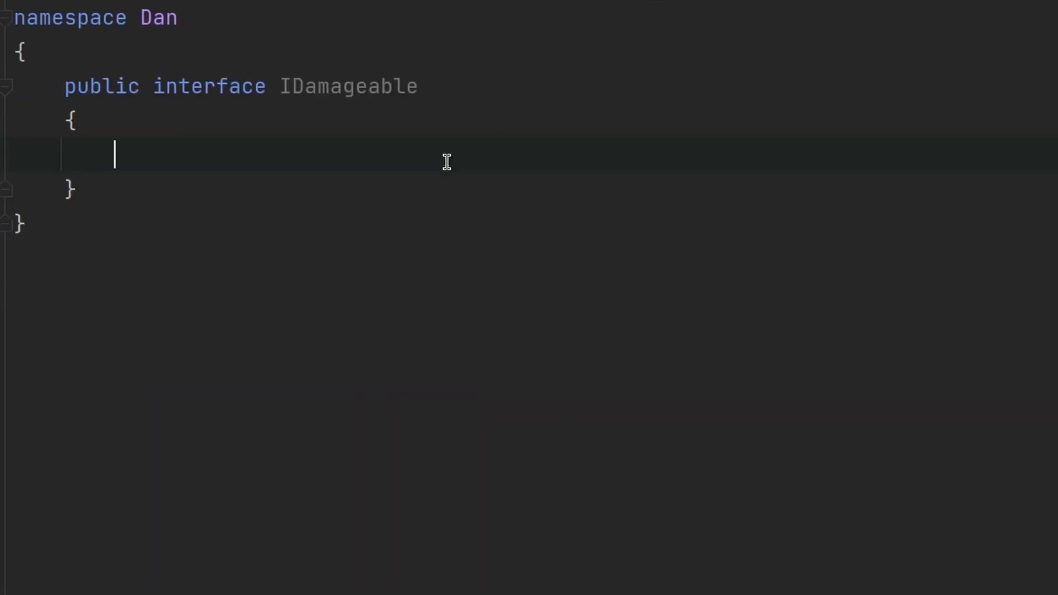
text(void TakeDamage(int damage);)
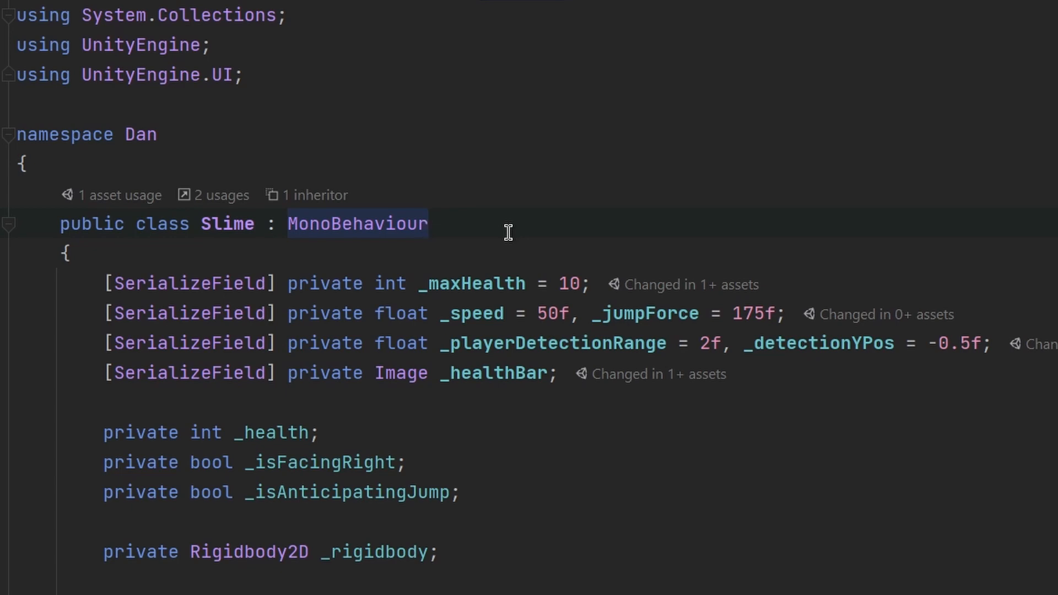
Append ', IDamageable' after MonoBehaviour in the Slime class declaration
click(428, 224)
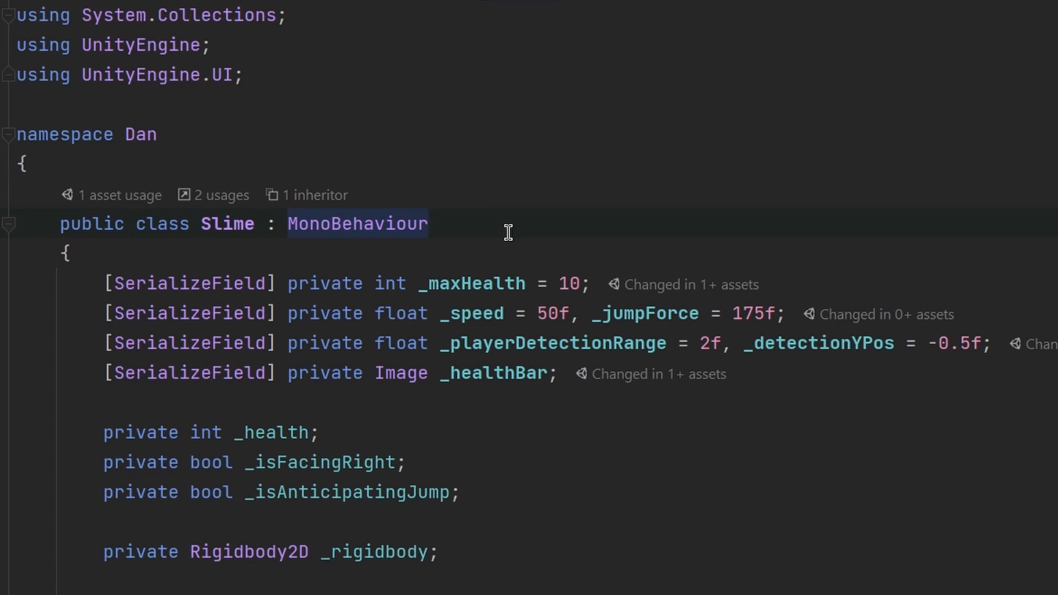
click(426, 223)
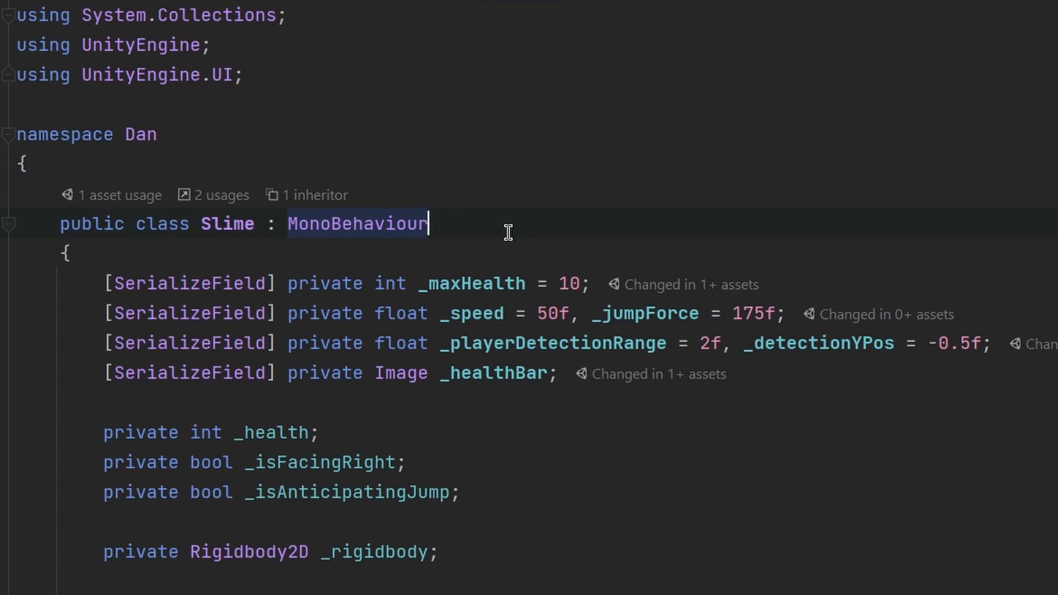
text(,)
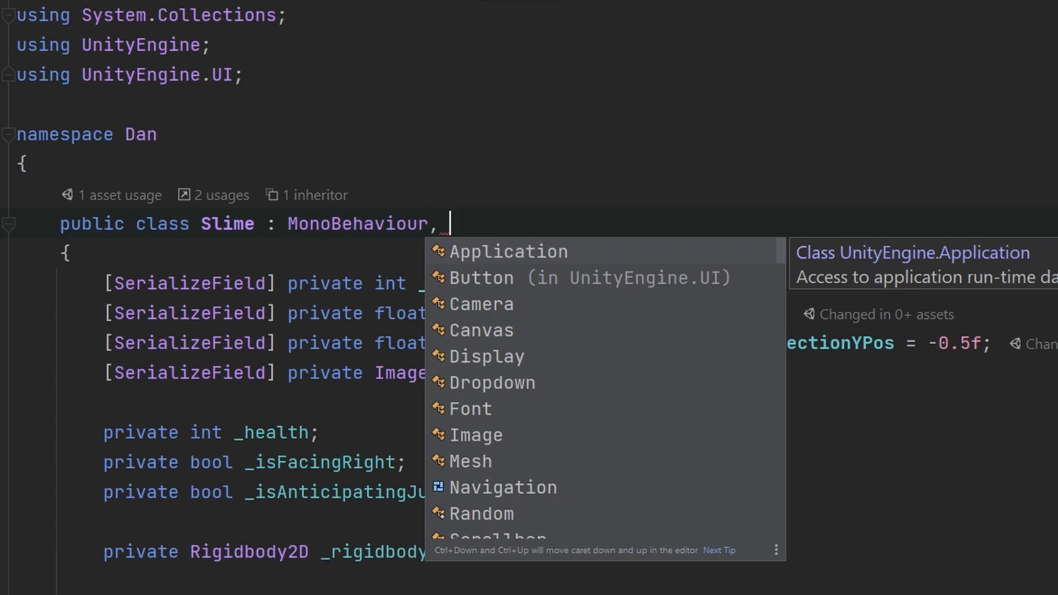
text(ID)
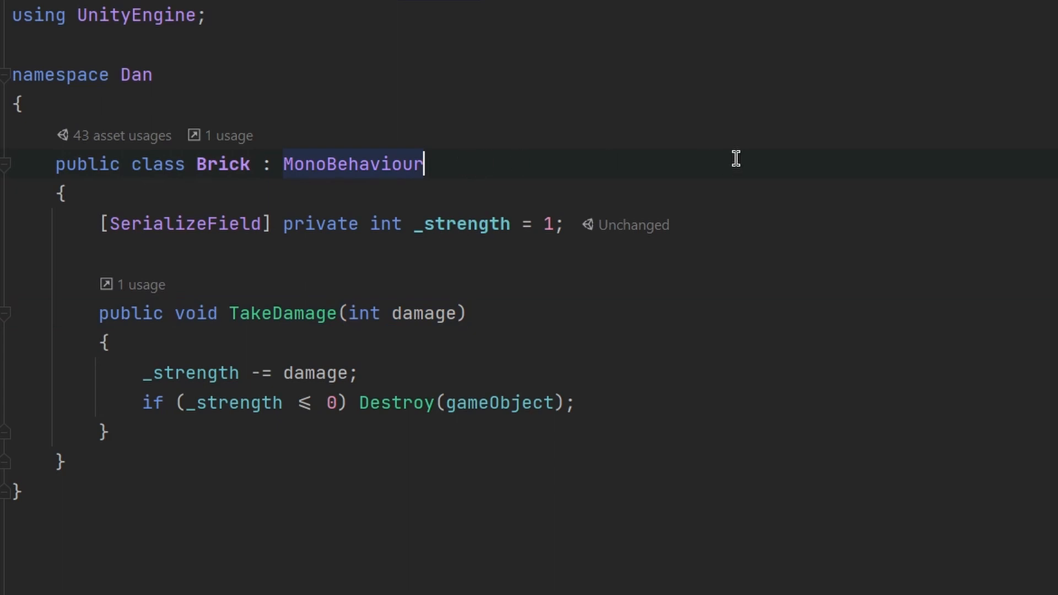
Add IDamageable after MonoBehaviour in the Brick class declaration
text(,)
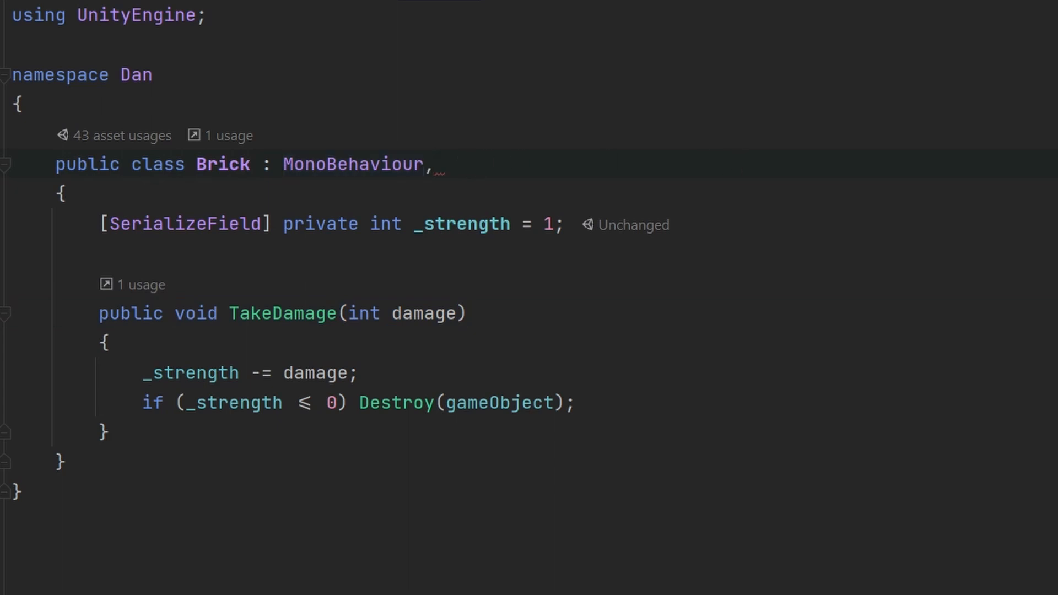
text(IDamageable)
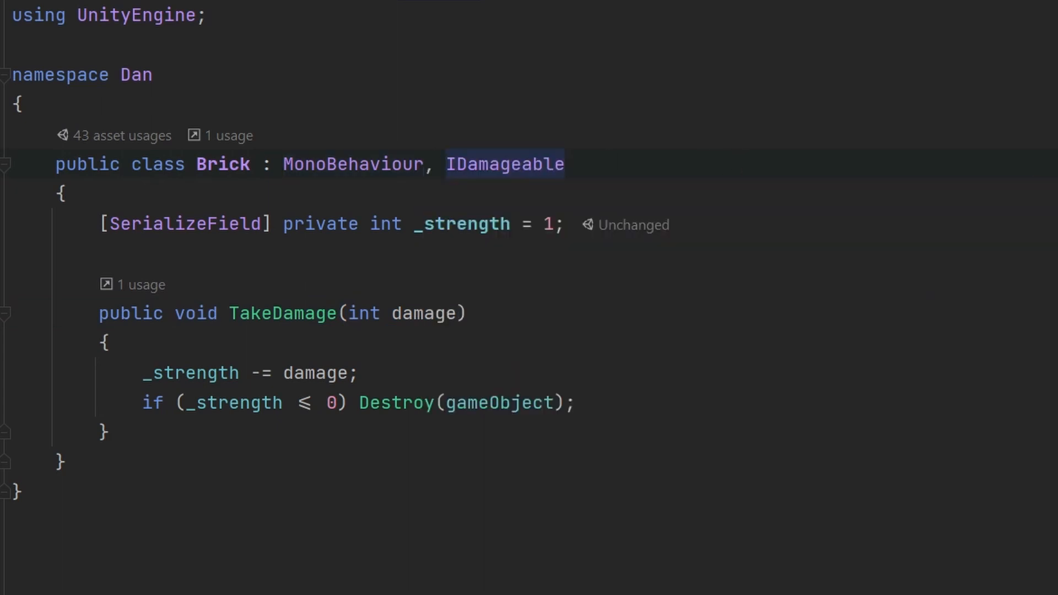
text(,)
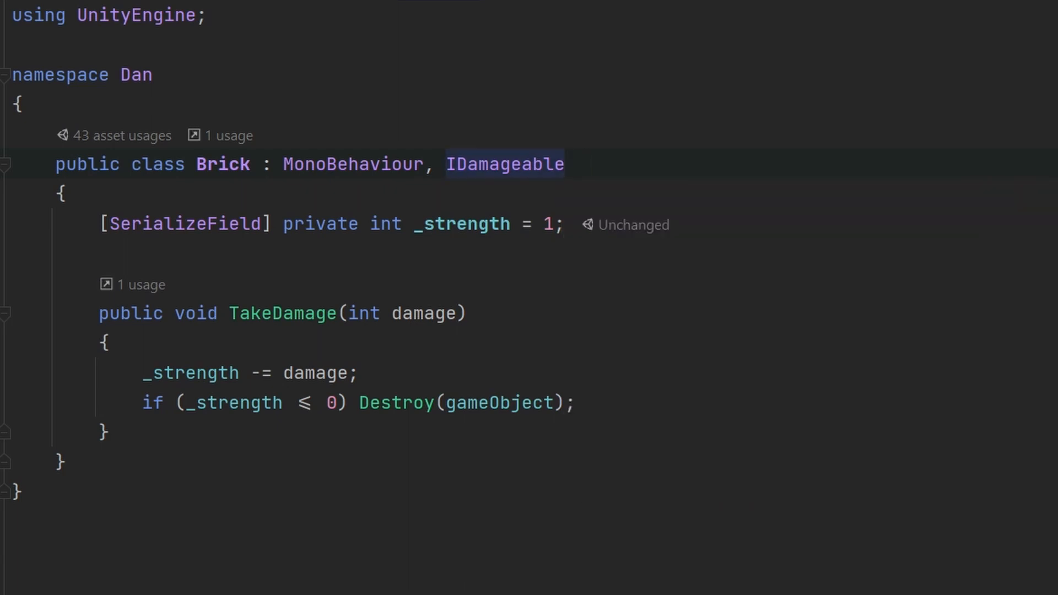
click(566, 164)
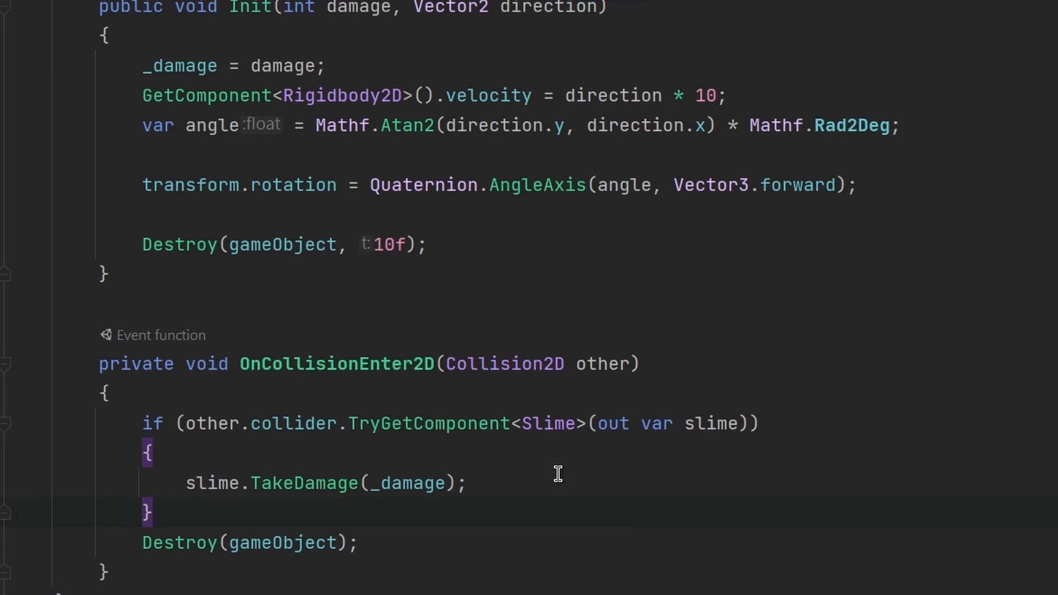
mouse_move(554, 432)
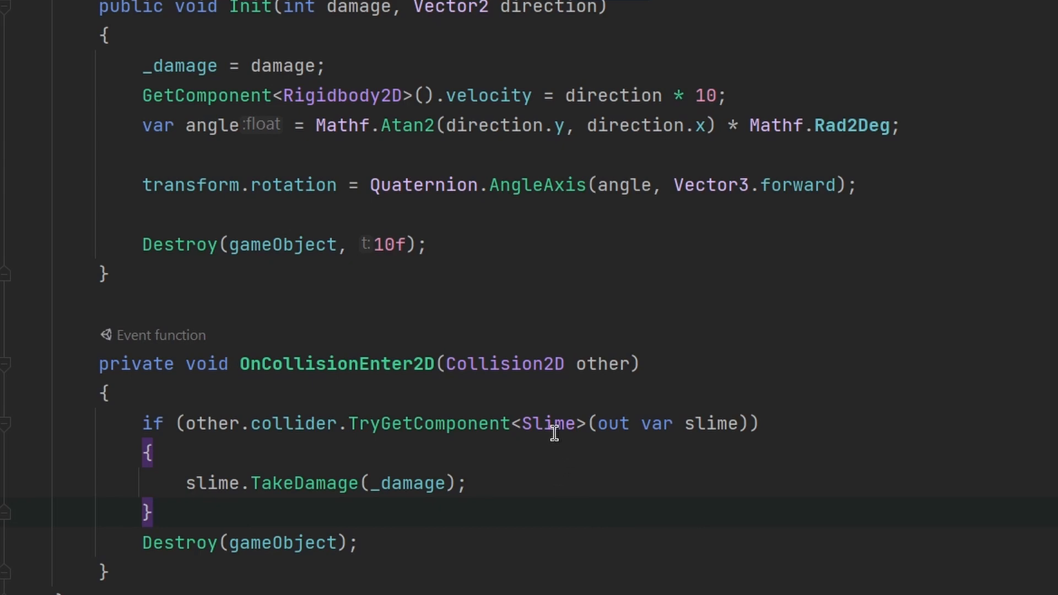
Replace Slime with IDamageable in the bullet's TryGetComponent collision check
double_click(547, 423)
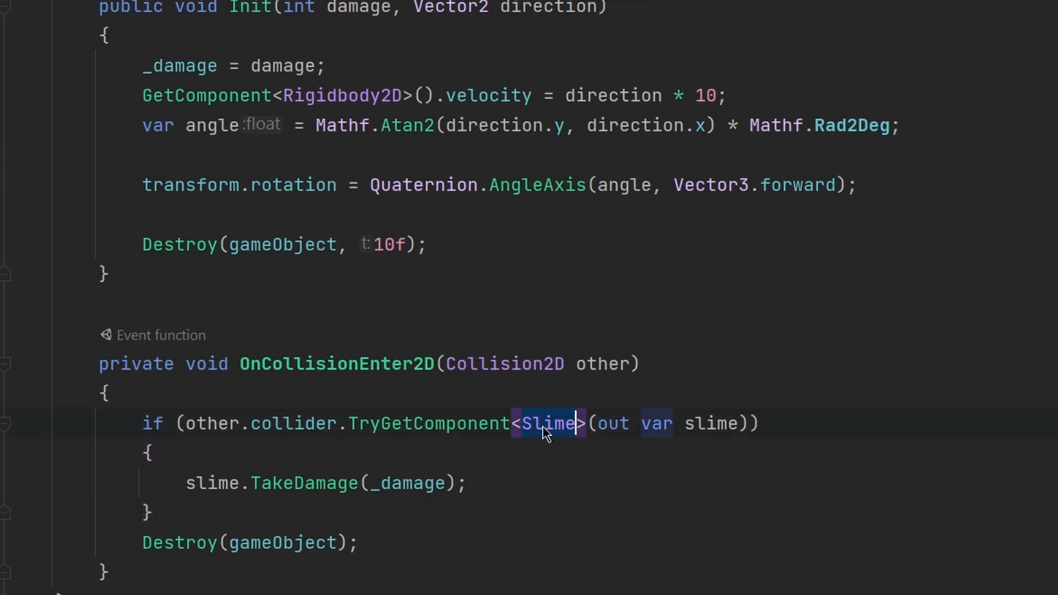
text(IDamageable)
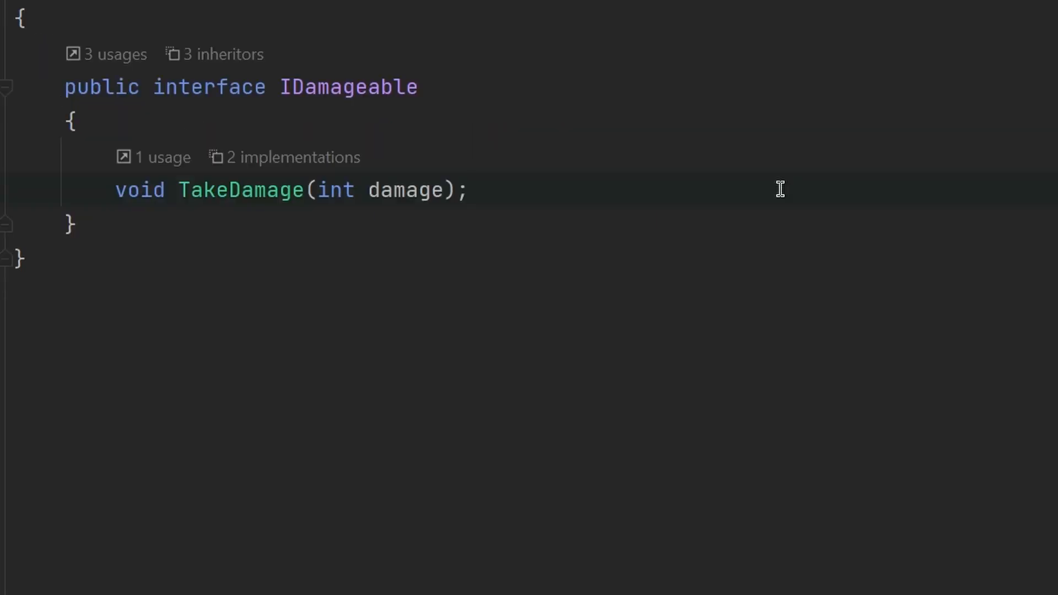
mouse_move(301, 86)
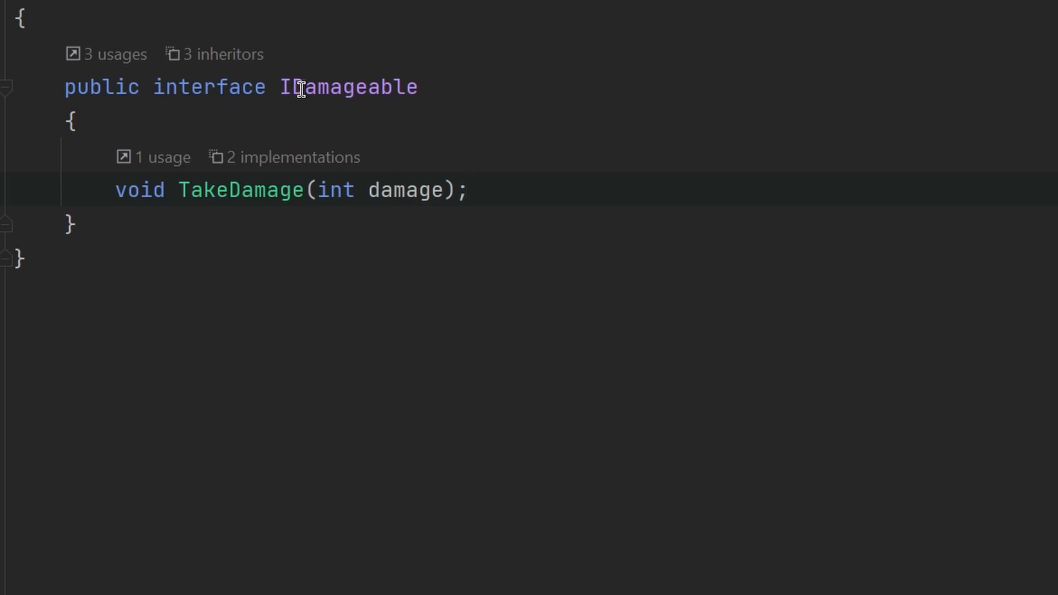
Declare 'int GetCurrentHealth();' below TakeDamage in IDamageable
double_click(347, 86)
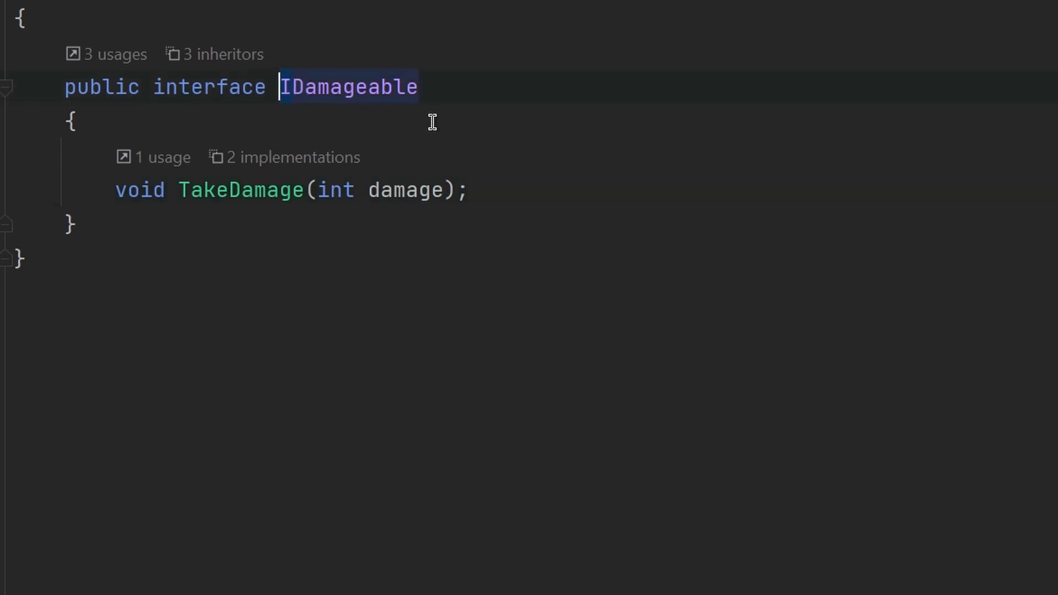
mouse_move(511, 102)
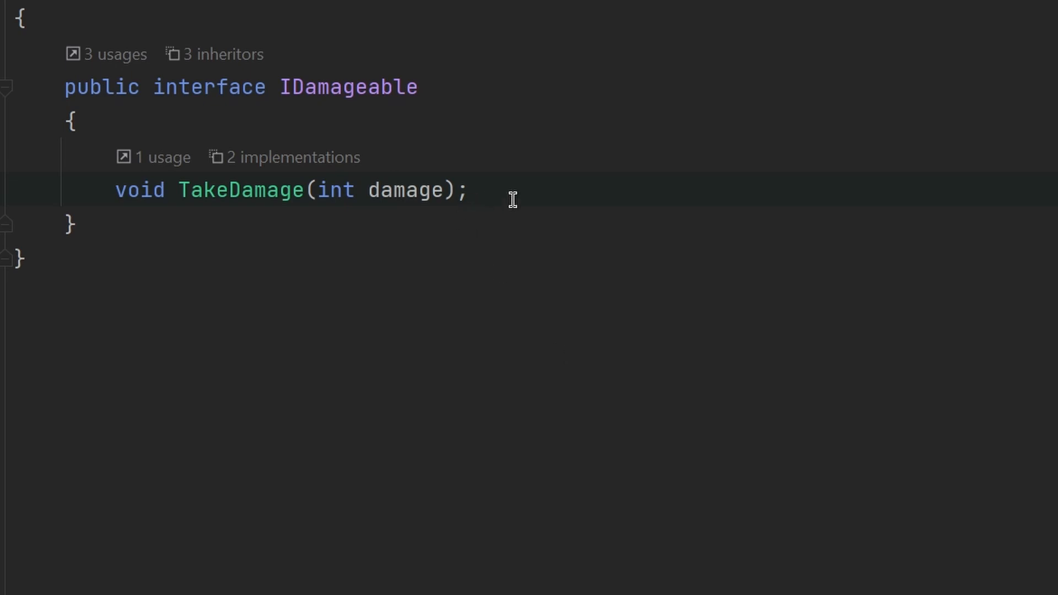
text(int GetCurrentHealth();)
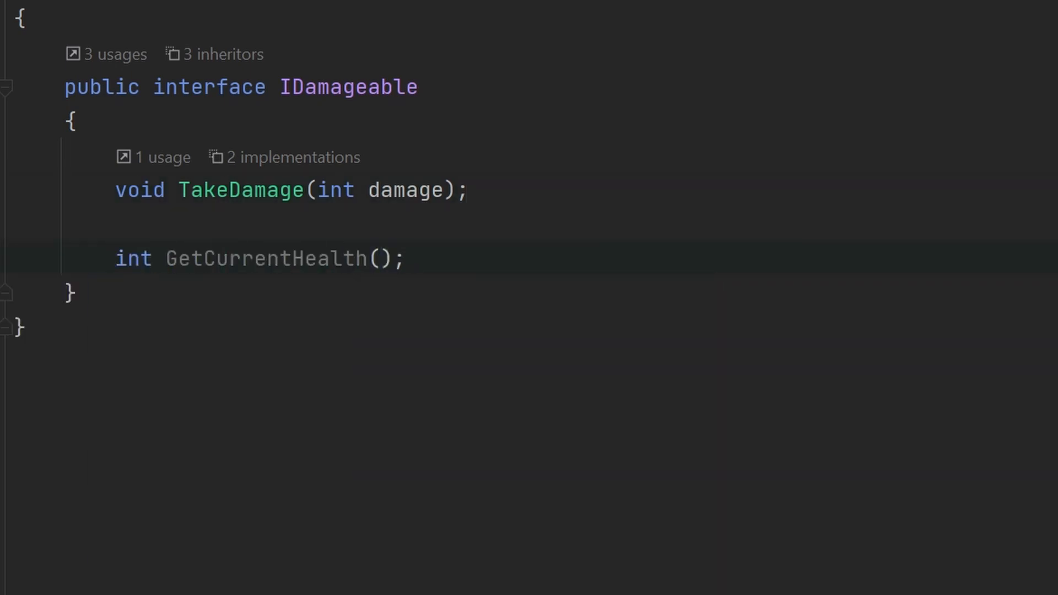